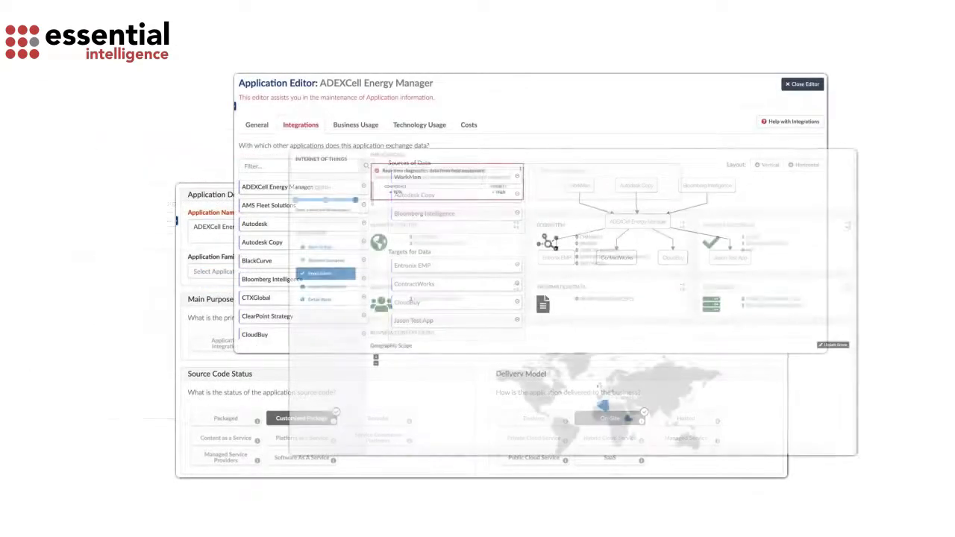
# Review the Business Capabilities worksheet by scrolling through its rows.
pyautogui.click(319, 273)
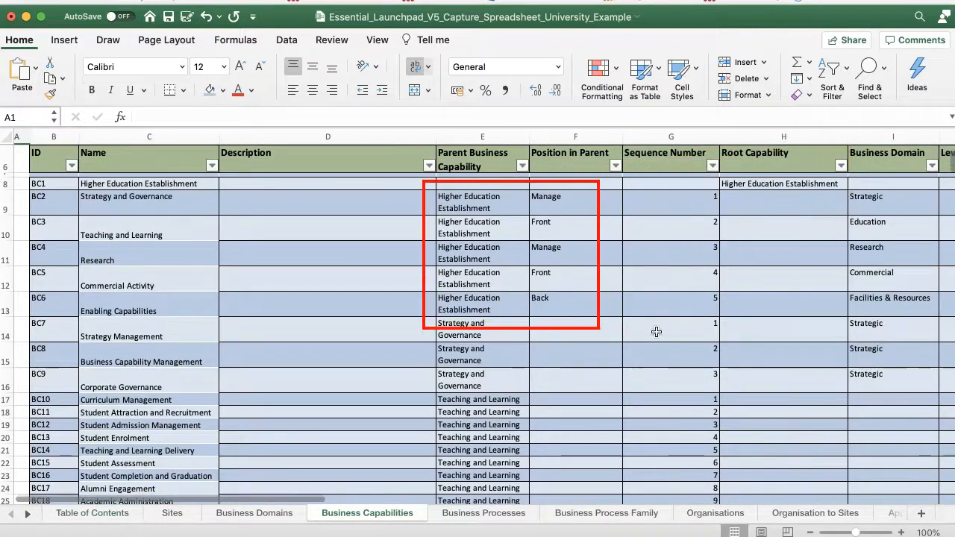
pyautogui.moveTo(457, 196)
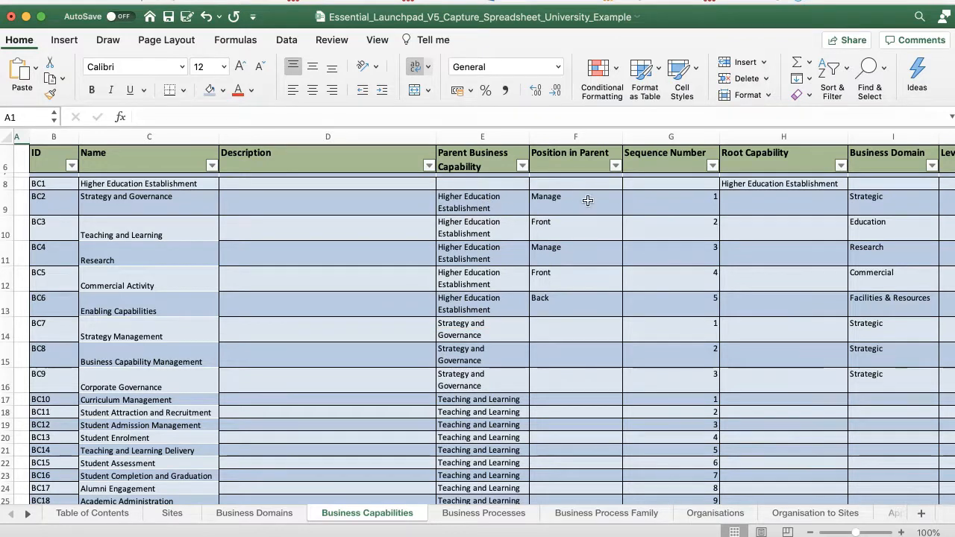
pyautogui.scroll(-3)
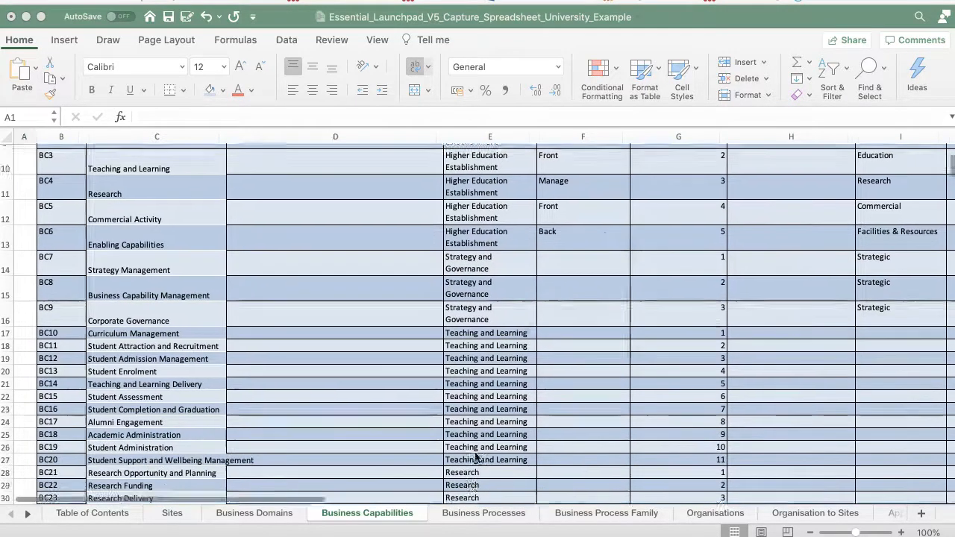
pyautogui.scroll(-3)
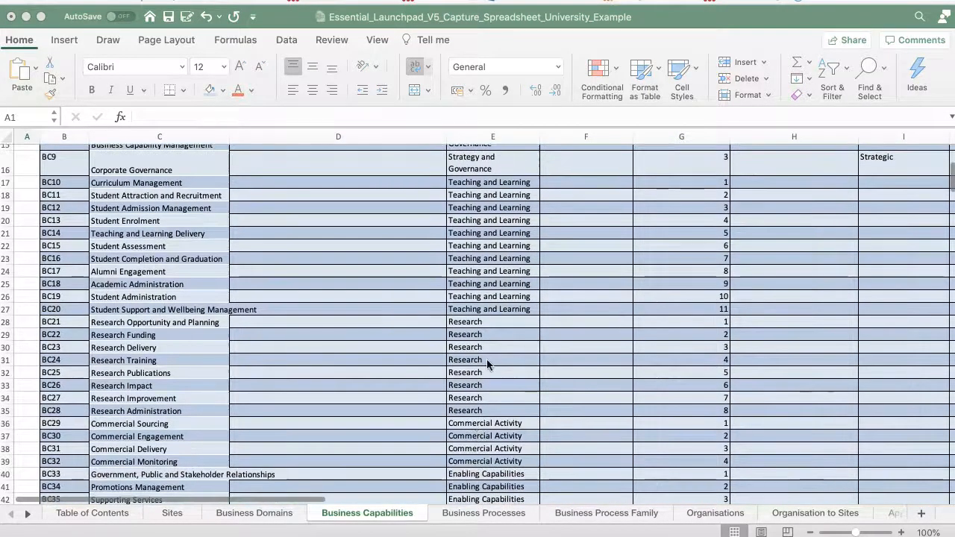
pyautogui.scroll(-3)
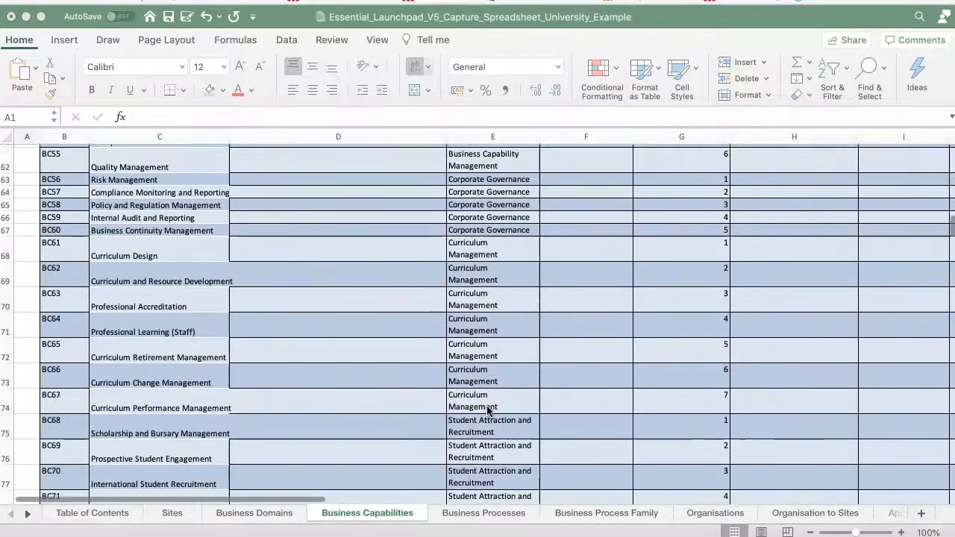
pyautogui.scroll(-3)
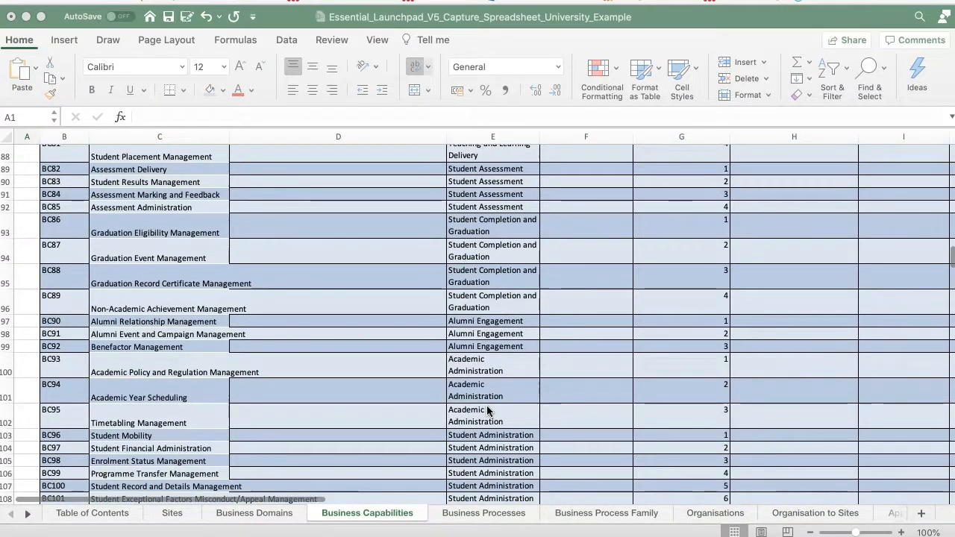
pyautogui.scroll(-3)
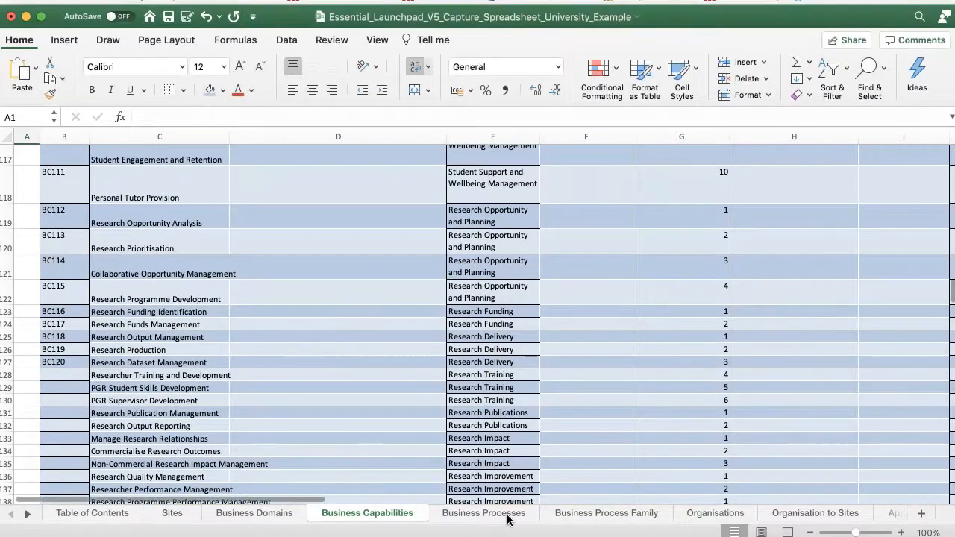
# Switch to the Business Processes sheet listing processes with their parent capabilities.
pyautogui.click(481, 513)
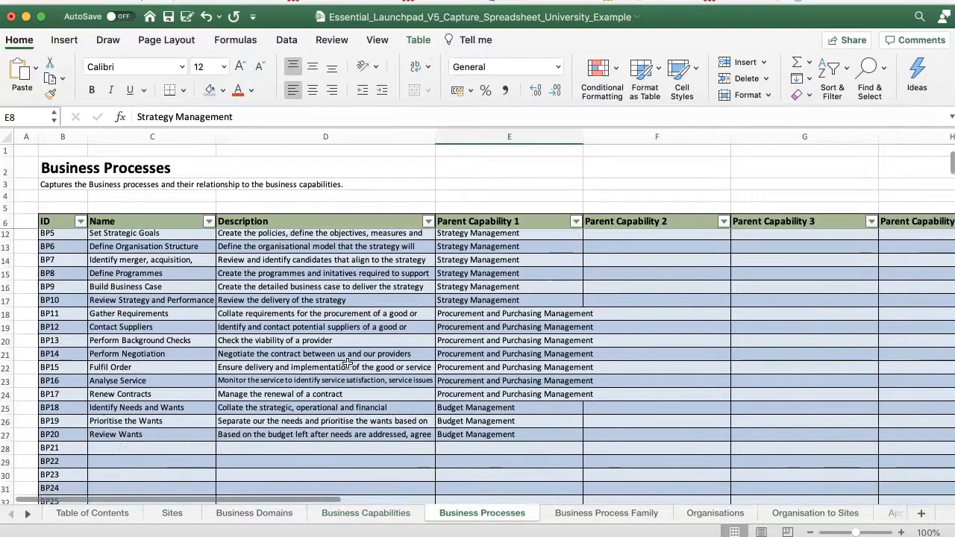
pyautogui.scroll(3)
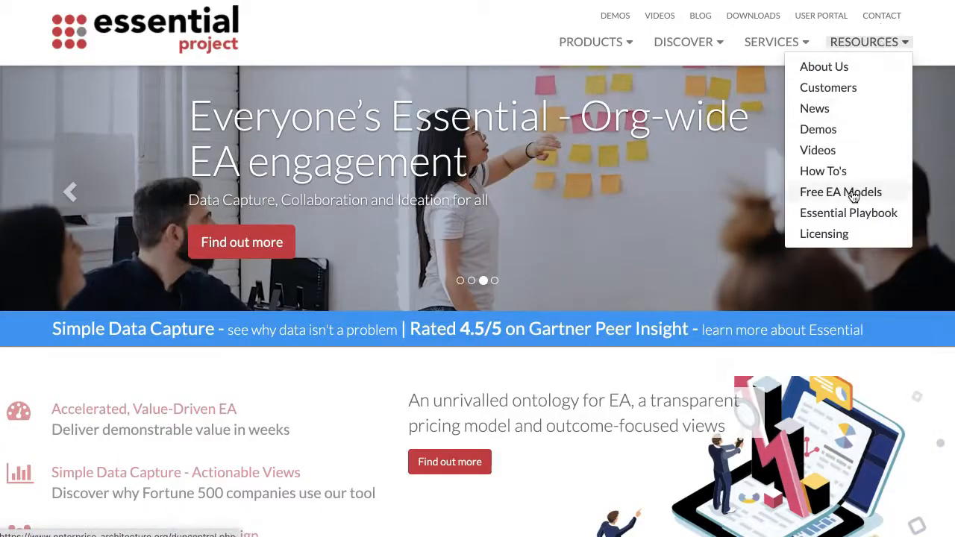
# Download the APQC Airlines process model from the Free EA Models page.
pyautogui.click(840, 191)
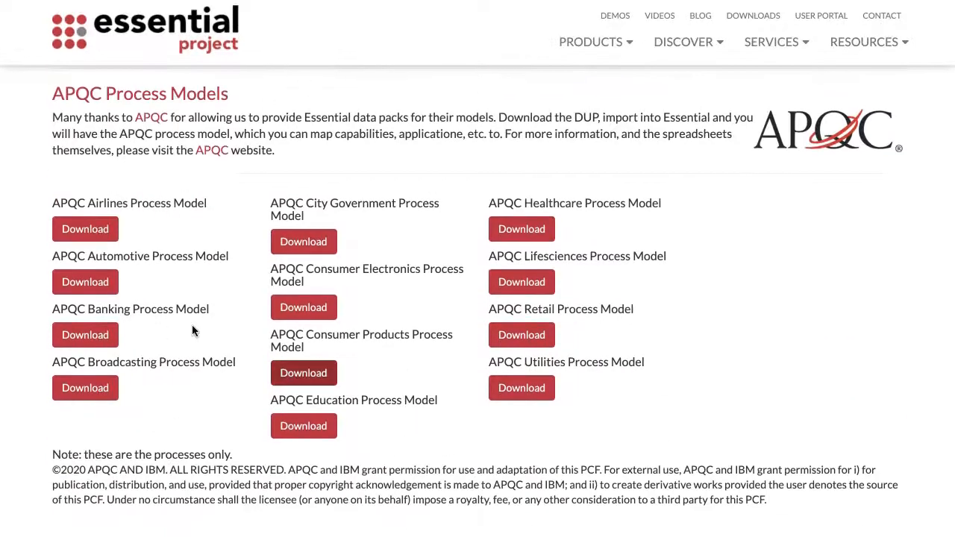
pyautogui.click(85, 230)
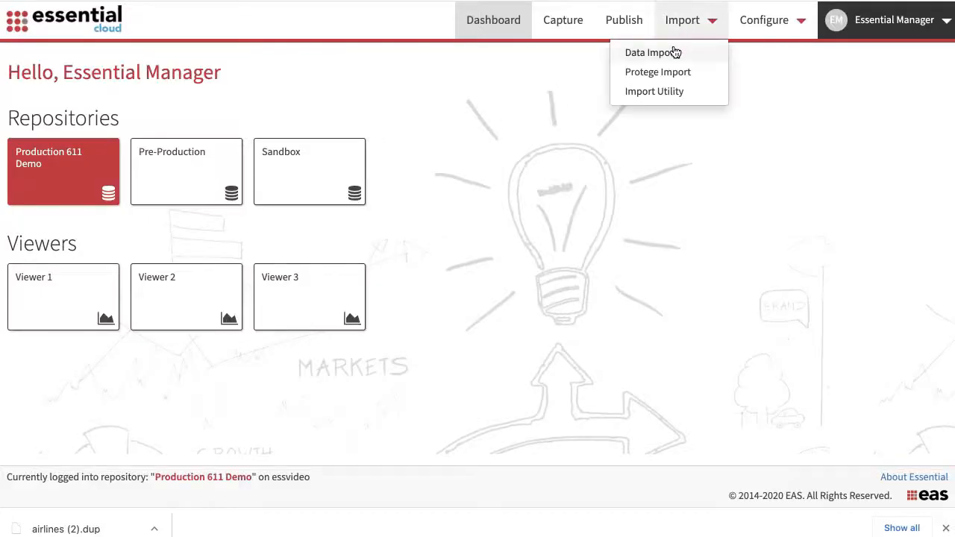
# Choose the downloaded airlines (2).dup file from Downloads on the Data Import page.
pyautogui.click(651, 53)
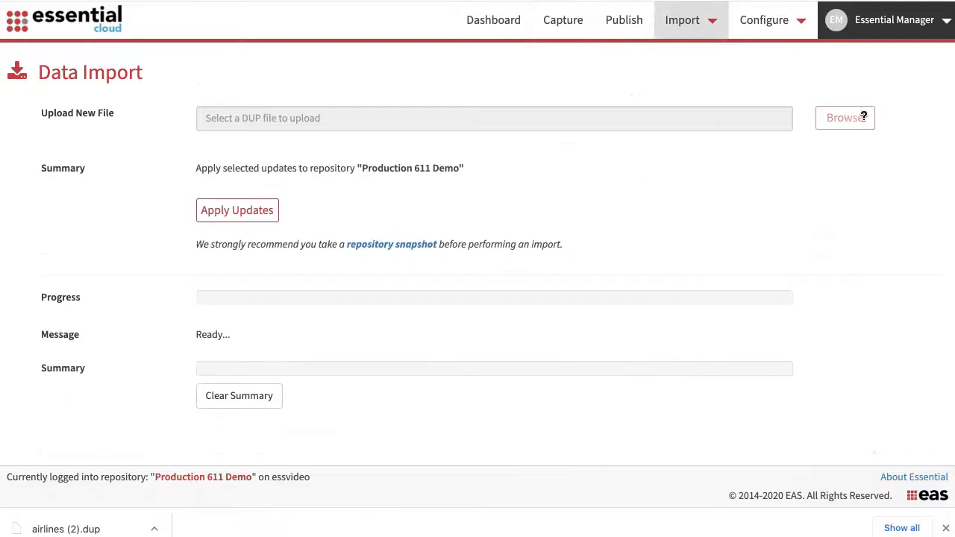
pyautogui.click(845, 116)
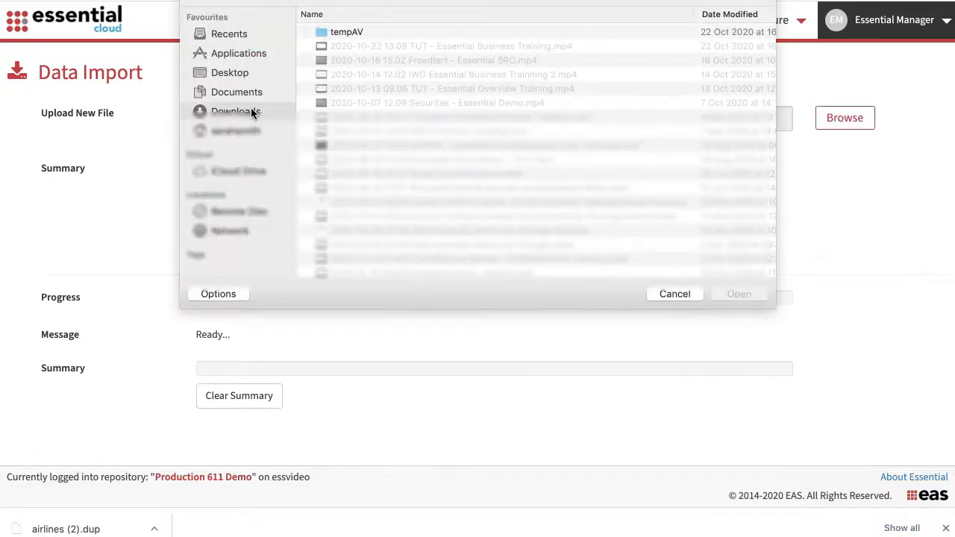
pyautogui.click(235, 110)
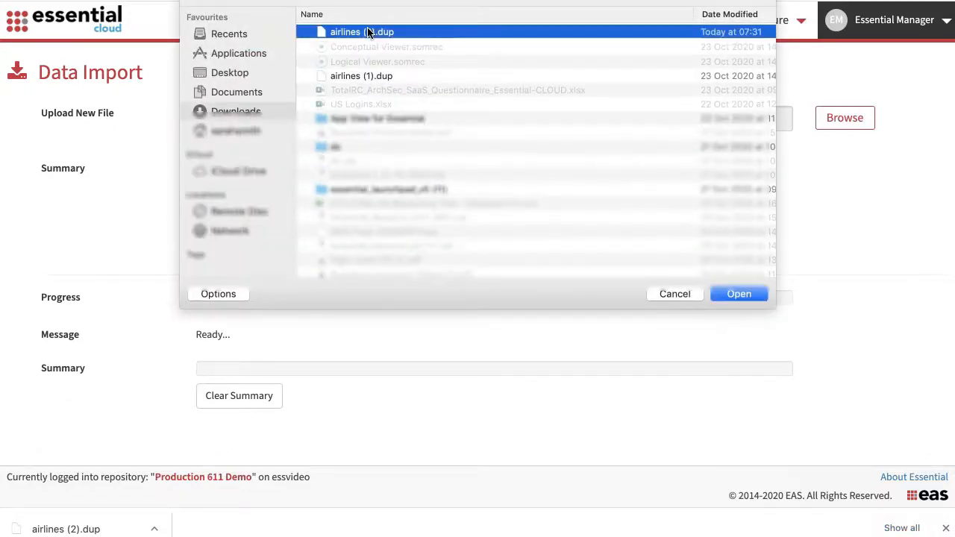
pyautogui.click(737, 293)
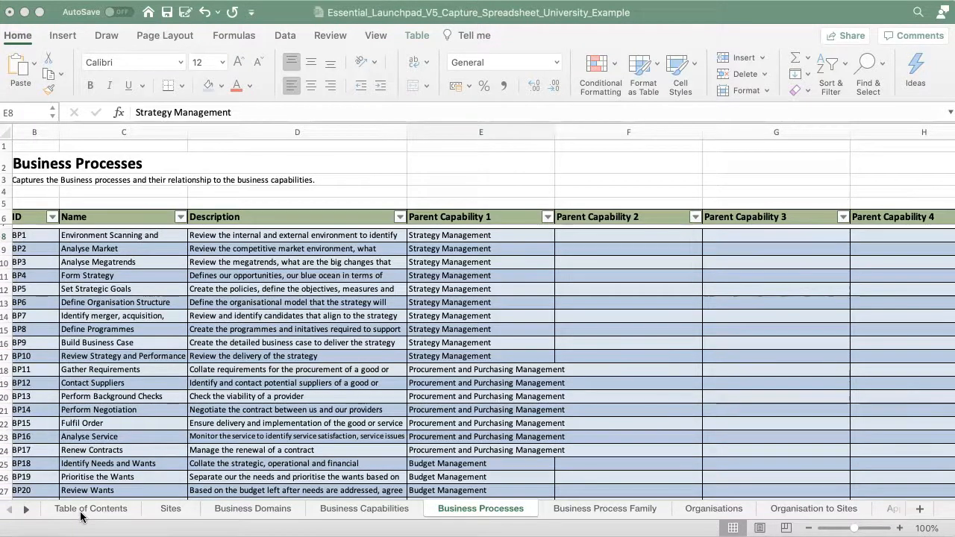
# Visit the Applications and Application Services sheets via the Table of Contents.
pyautogui.click(91, 508)
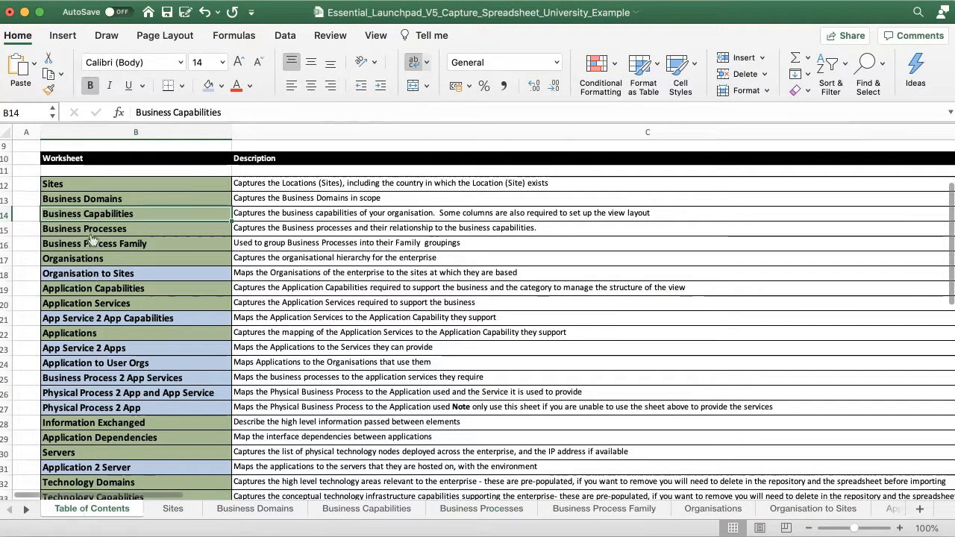
pyautogui.click(814, 507)
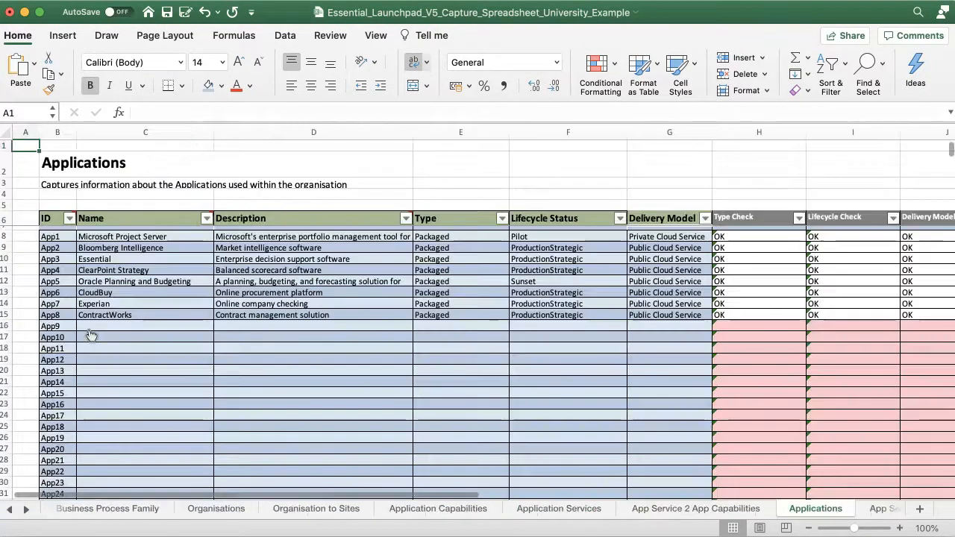
pyautogui.click(459, 337)
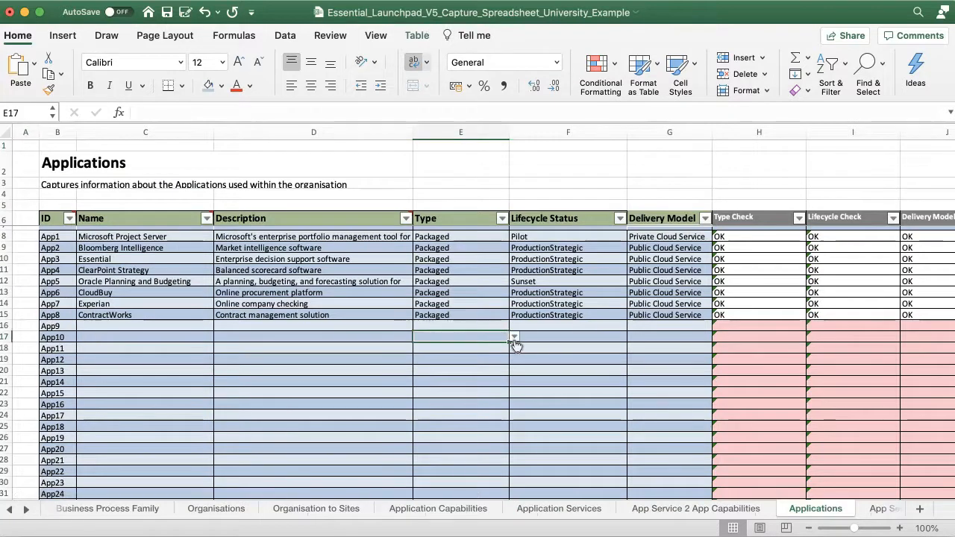
pyautogui.moveTo(677, 399)
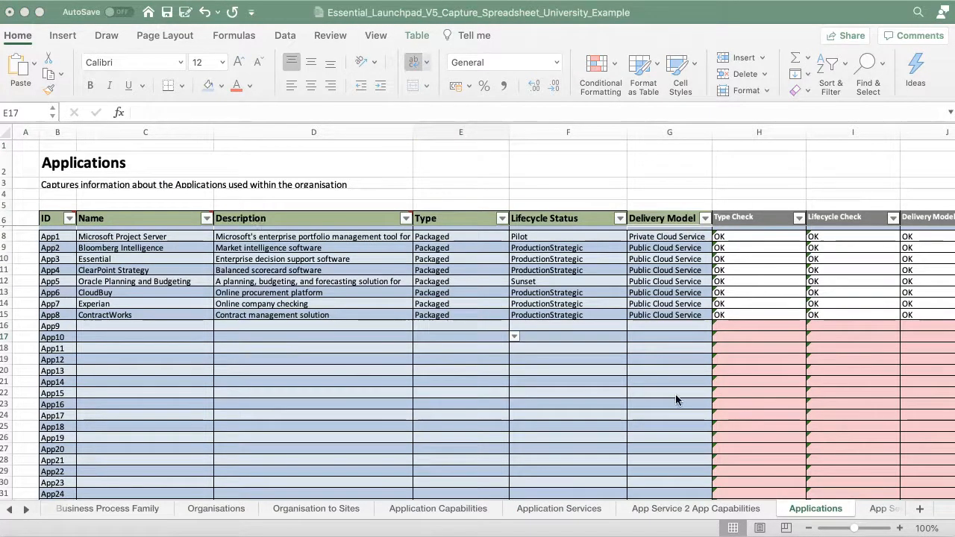
pyautogui.click(558, 507)
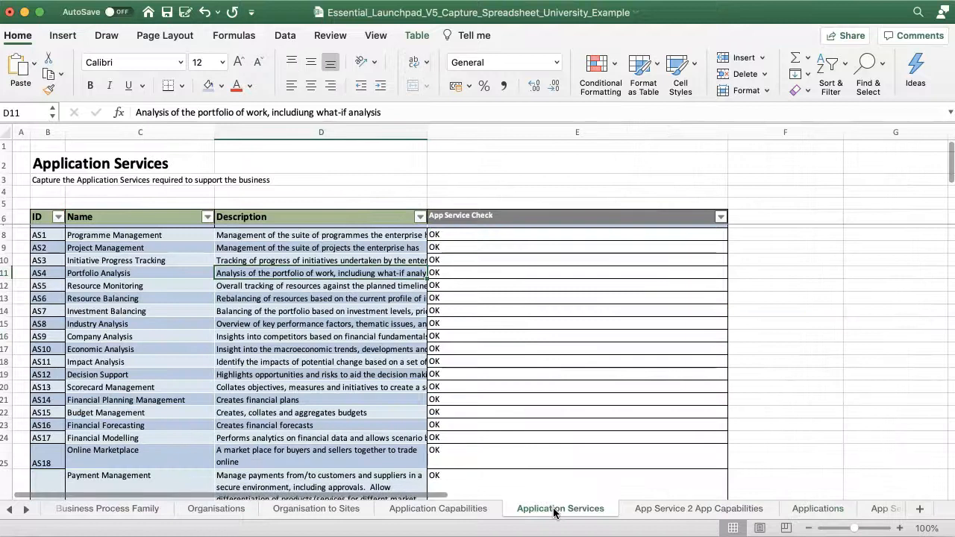
pyautogui.click(9, 509)
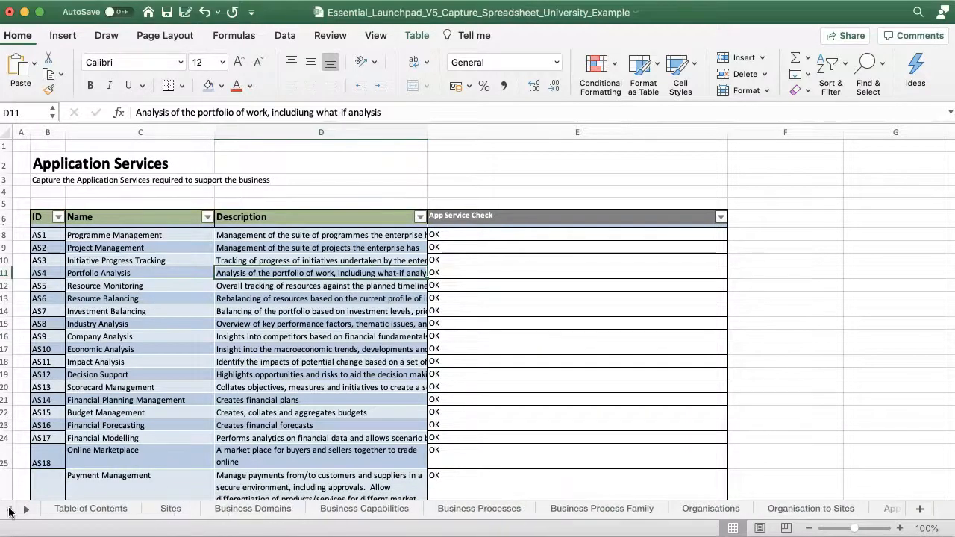
# Jump from the Table of Contents to the Technology Products sheet.
pyautogui.click(91, 507)
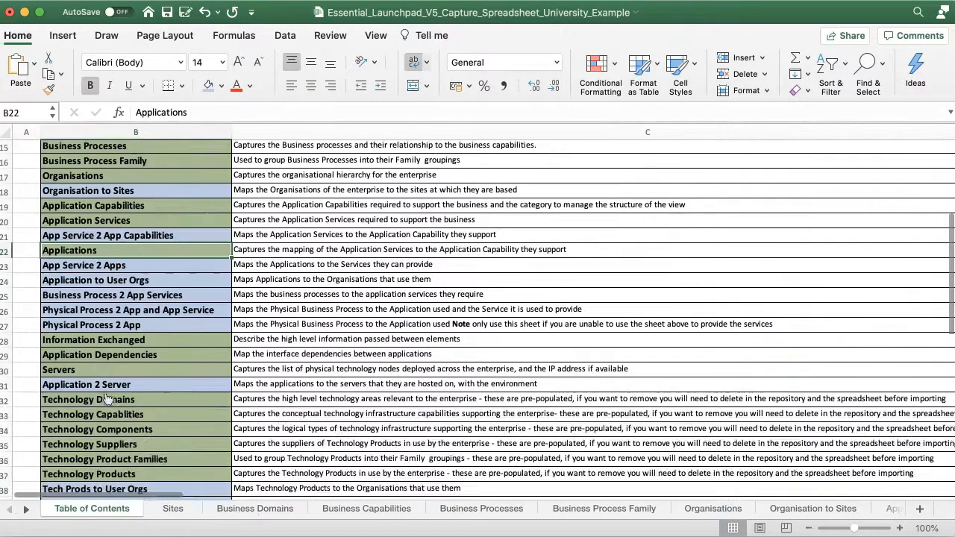
pyautogui.scroll(-3)
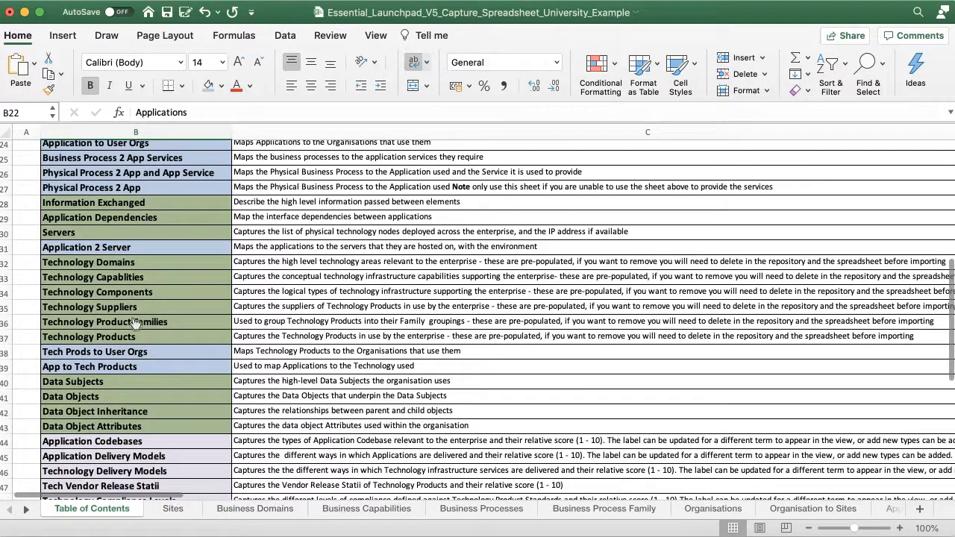
pyautogui.click(743, 508)
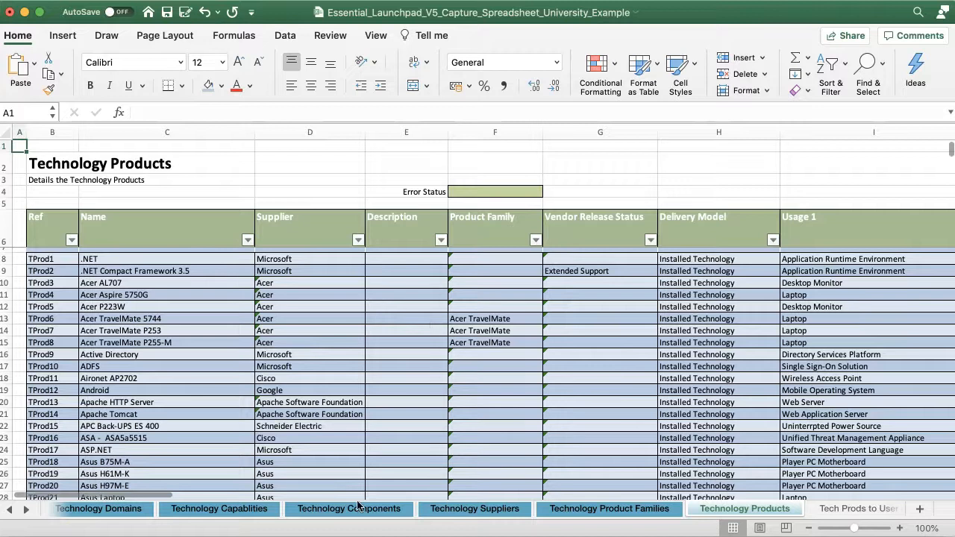
pyautogui.click(219, 509)
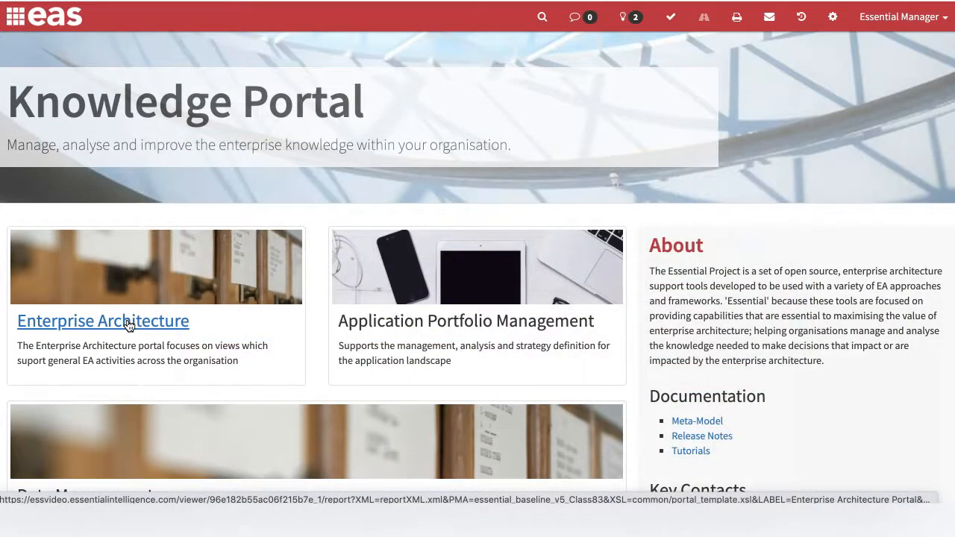
# Move Financial Accounting from HR Management to Finance Management in the capability tree.
pyautogui.click(103, 319)
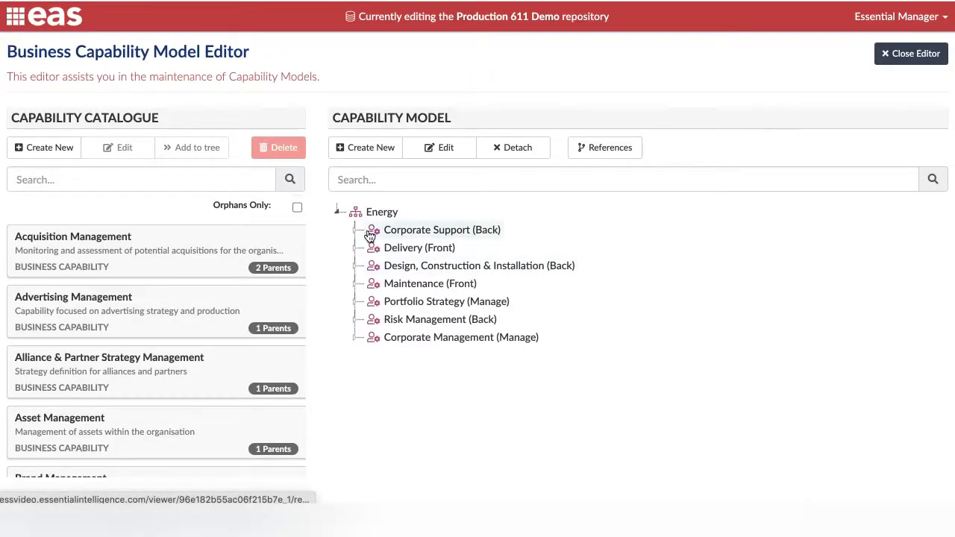
pyautogui.click(355, 230)
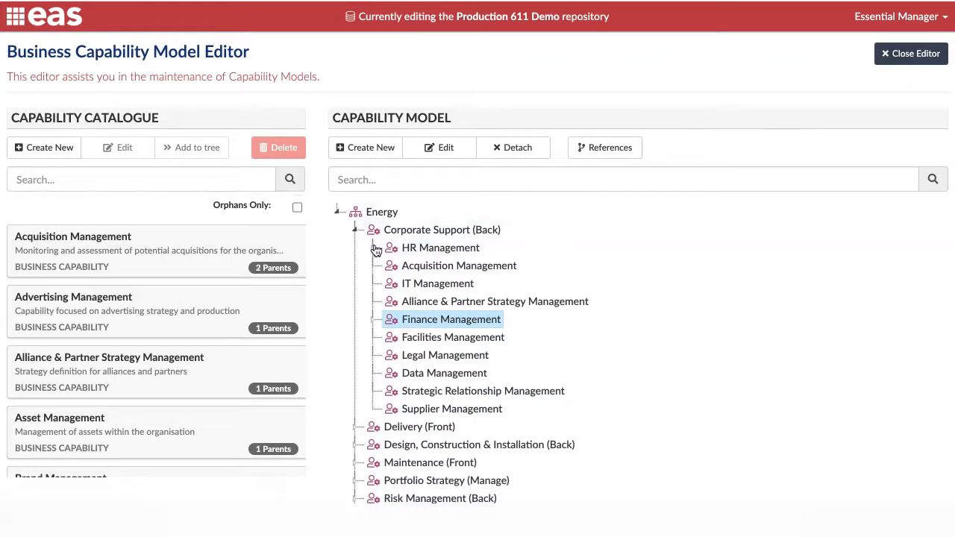
pyautogui.click(376, 248)
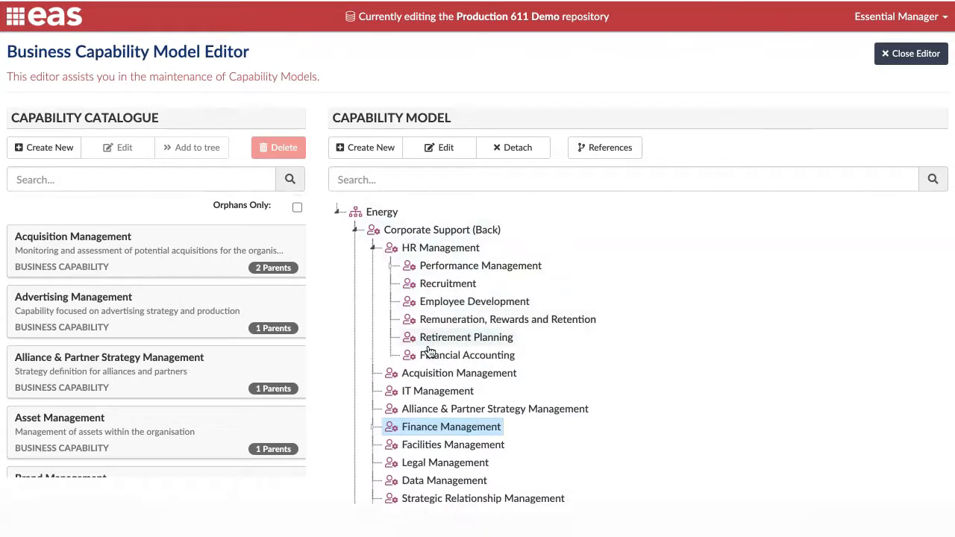
pyautogui.click(465, 355)
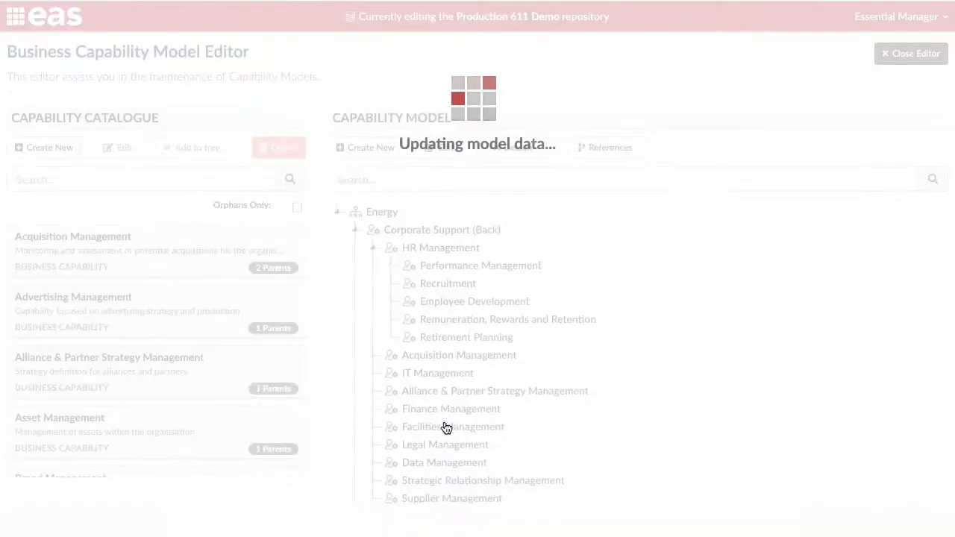
pyautogui.click(379, 409)
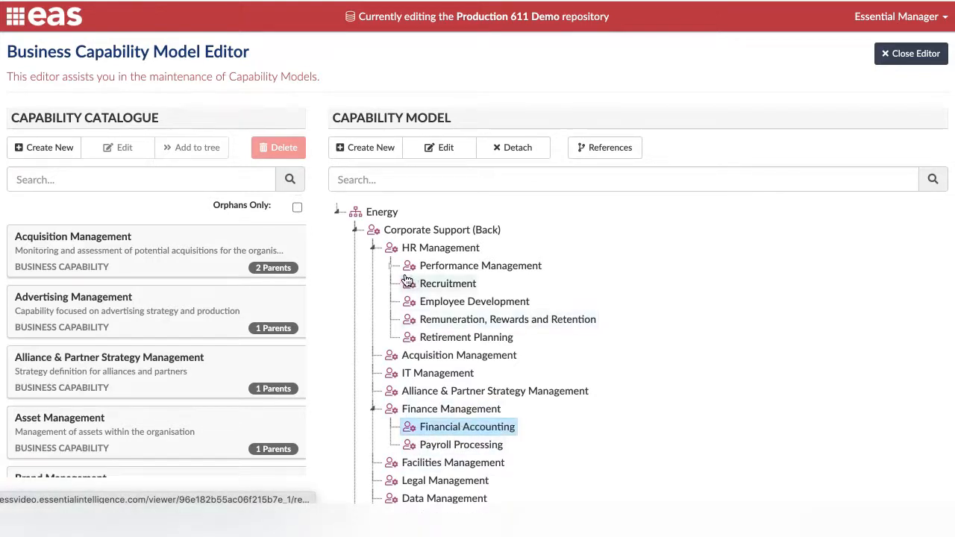
pyautogui.moveTo(231, 382)
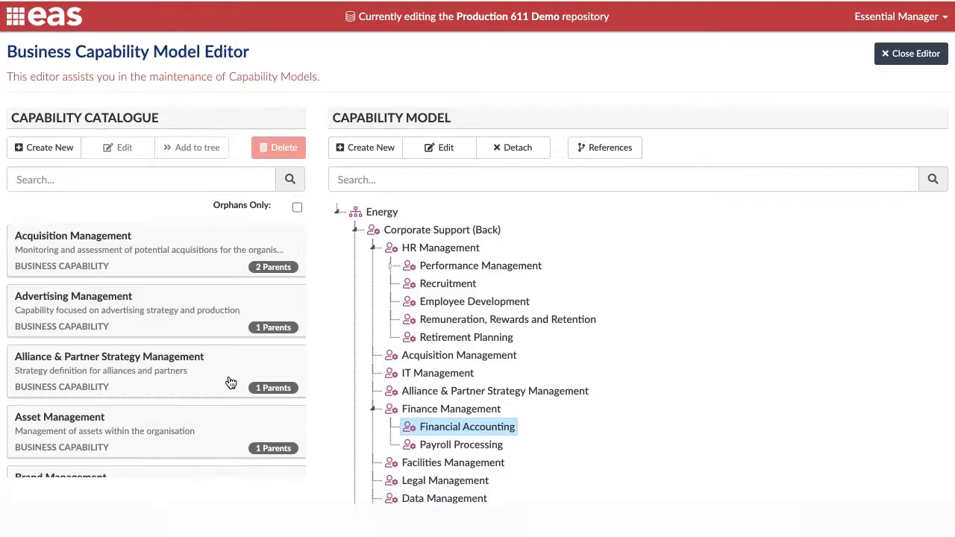
# Add the orphan capability HR Planning and Policies under HR Management.
pyautogui.click(297, 206)
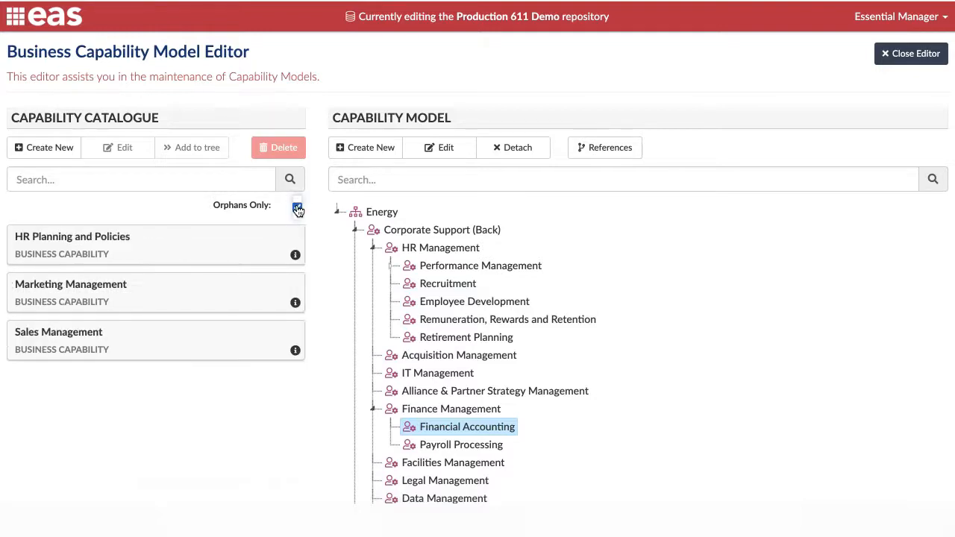
pyautogui.click(297, 206)
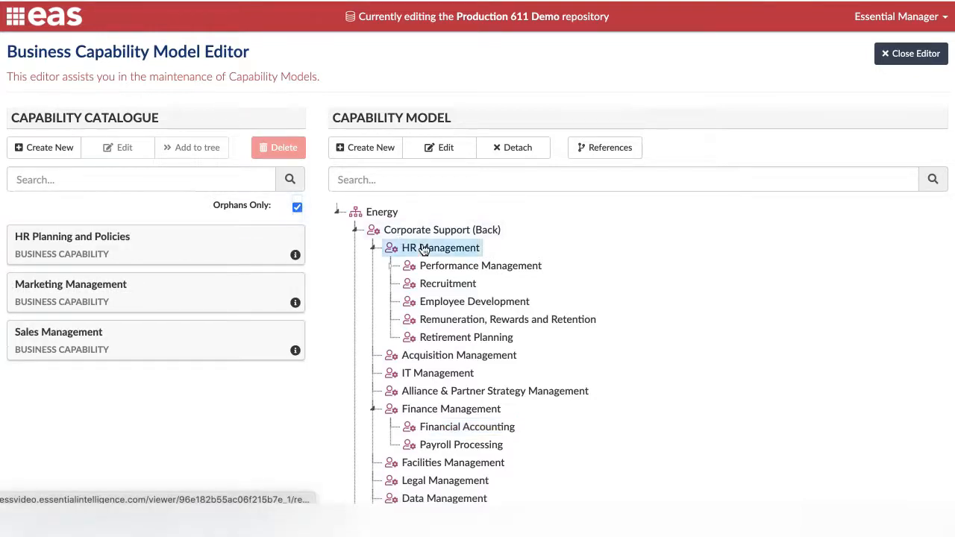
pyautogui.click(191, 148)
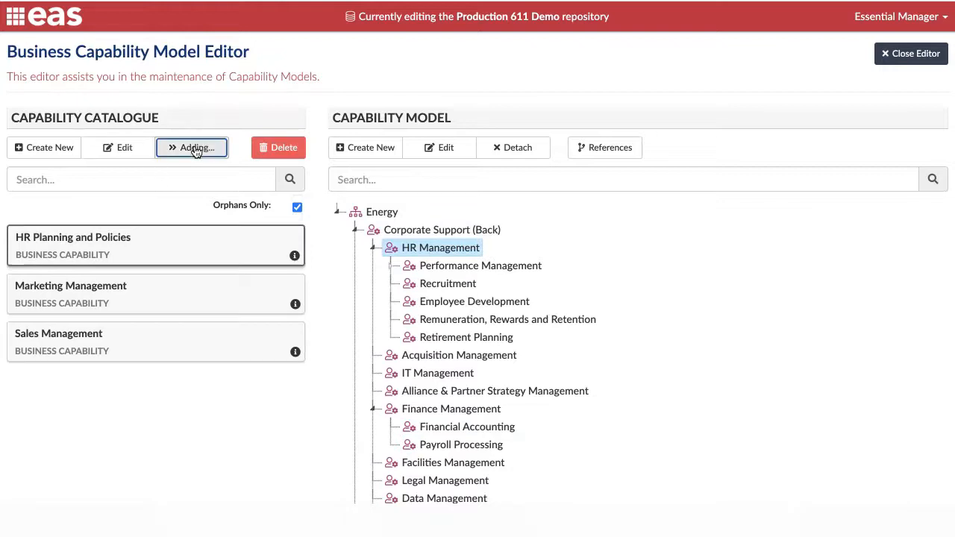
pyautogui.click(191, 148)
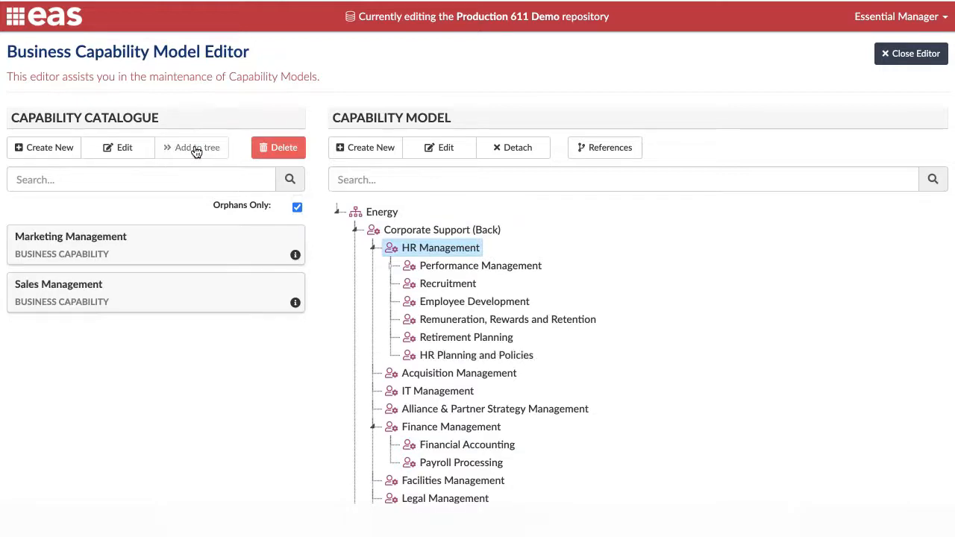
pyautogui.moveTo(453, 212)
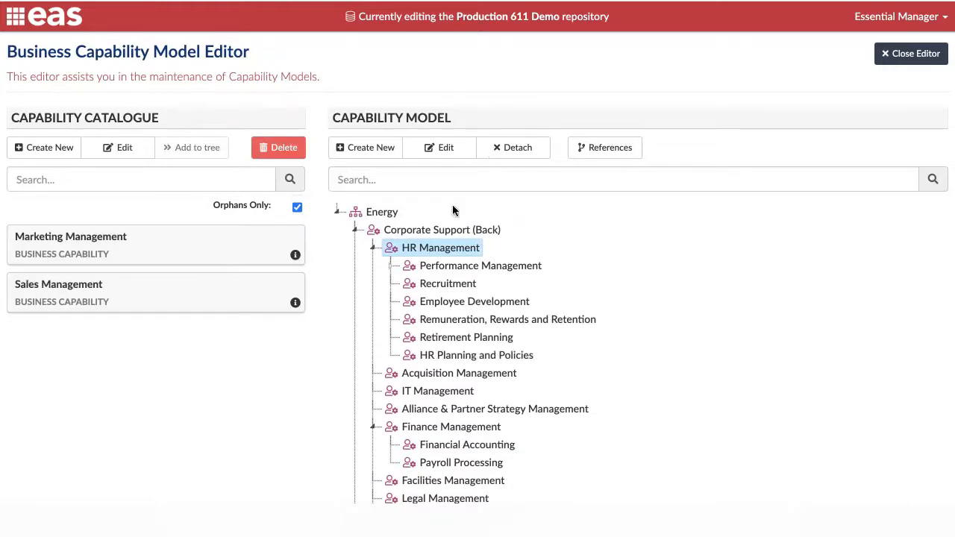
# Review HR Management's references, restore the full catalogue and close the editor.
pyautogui.click(604, 148)
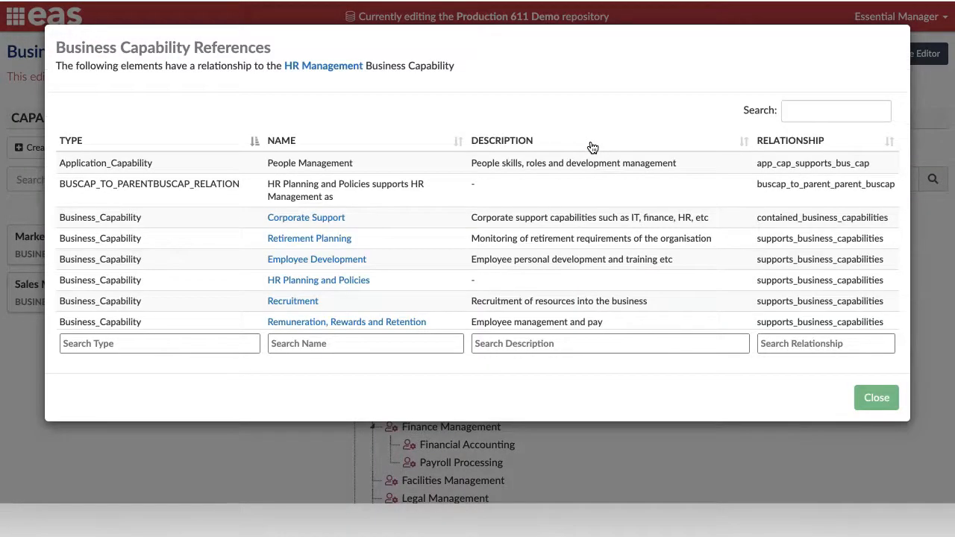
pyautogui.click(875, 397)
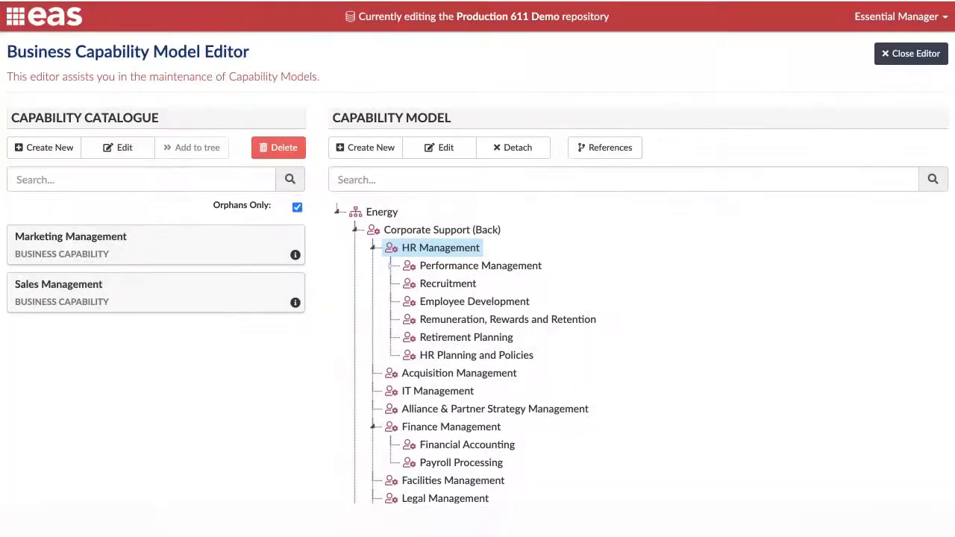
pyautogui.click(297, 206)
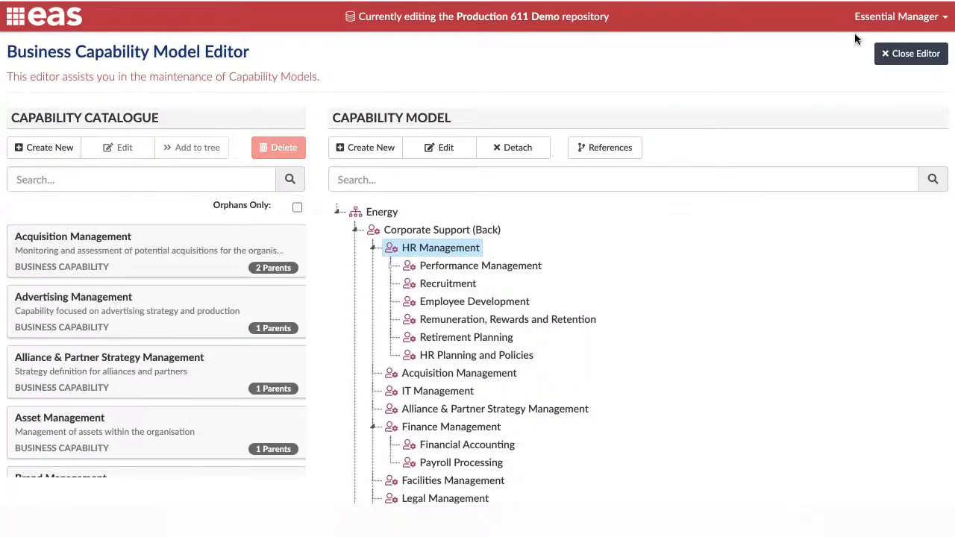
pyautogui.click(910, 54)
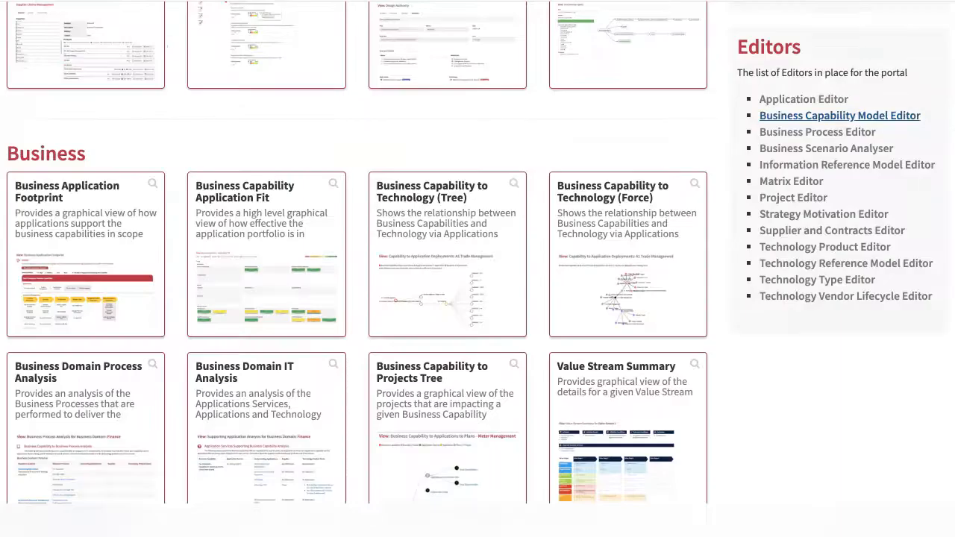
# Load Action Hedging in the Business Process Editor and start updating its capabilities.
pyautogui.click(817, 131)
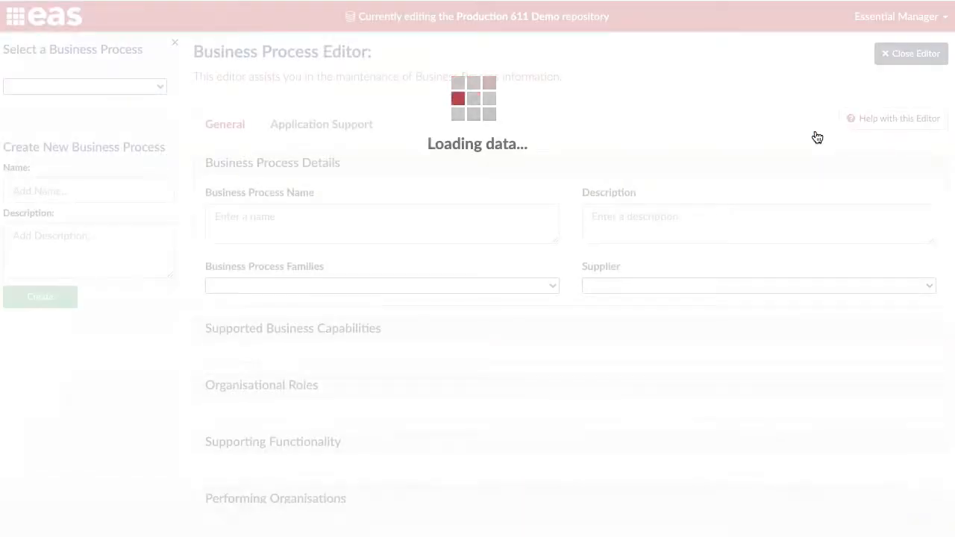
pyautogui.click(83, 74)
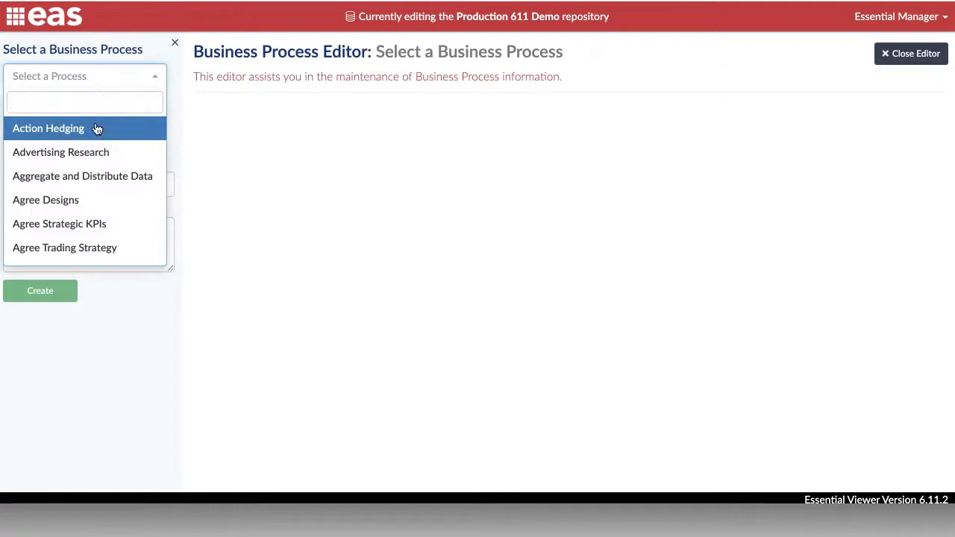
pyautogui.click(48, 128)
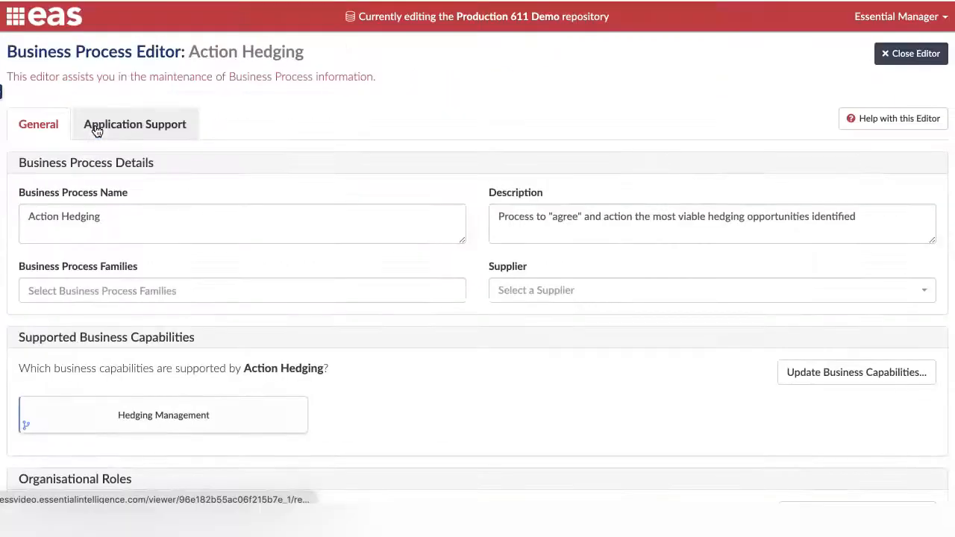
pyautogui.scroll(-3)
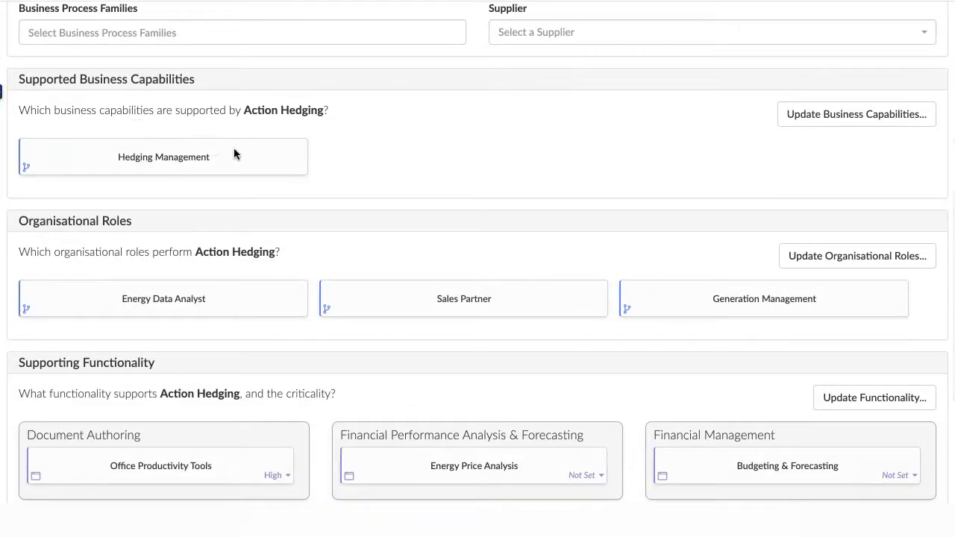
pyautogui.click(856, 113)
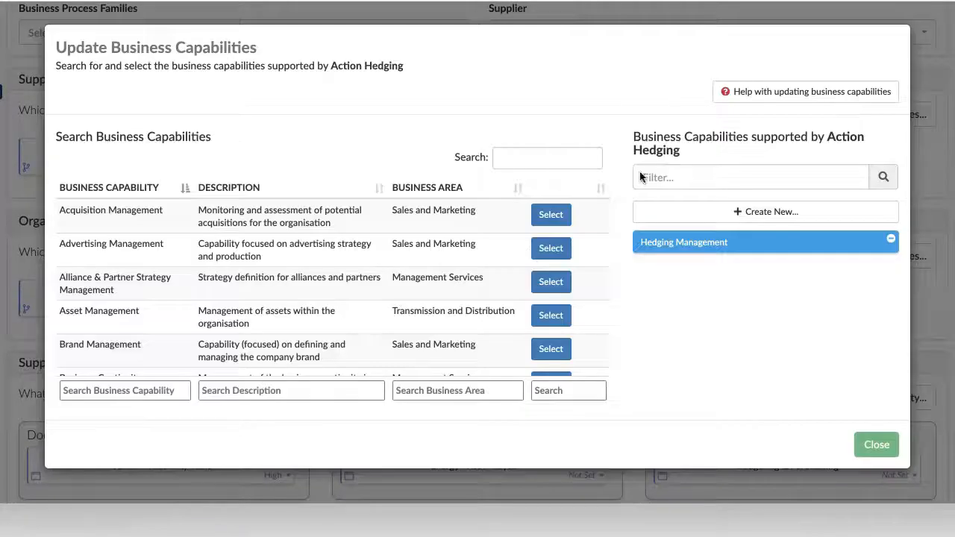
# Add Corporate Risk Management as a supported capability of Action Hedging and close the dialog.
pyautogui.scroll(-3)
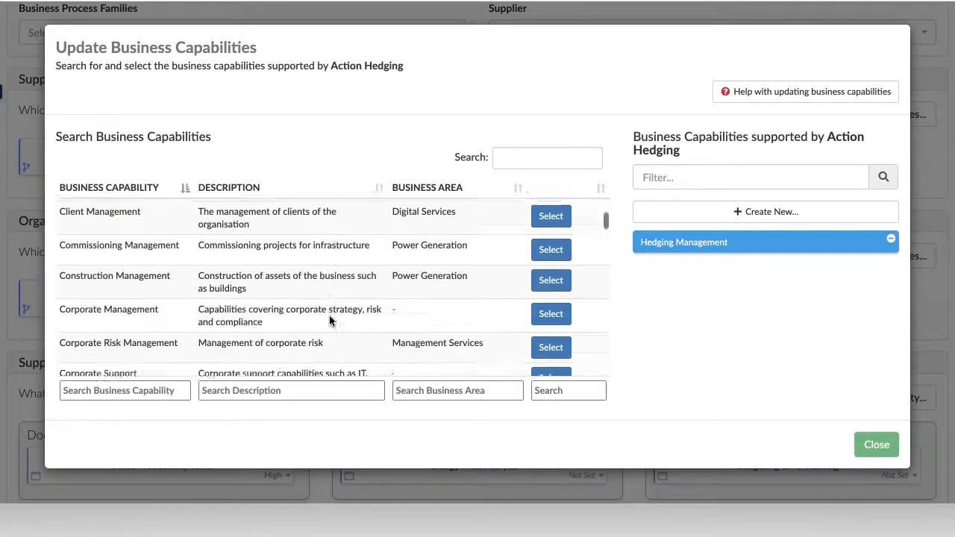
pyautogui.scroll(-3)
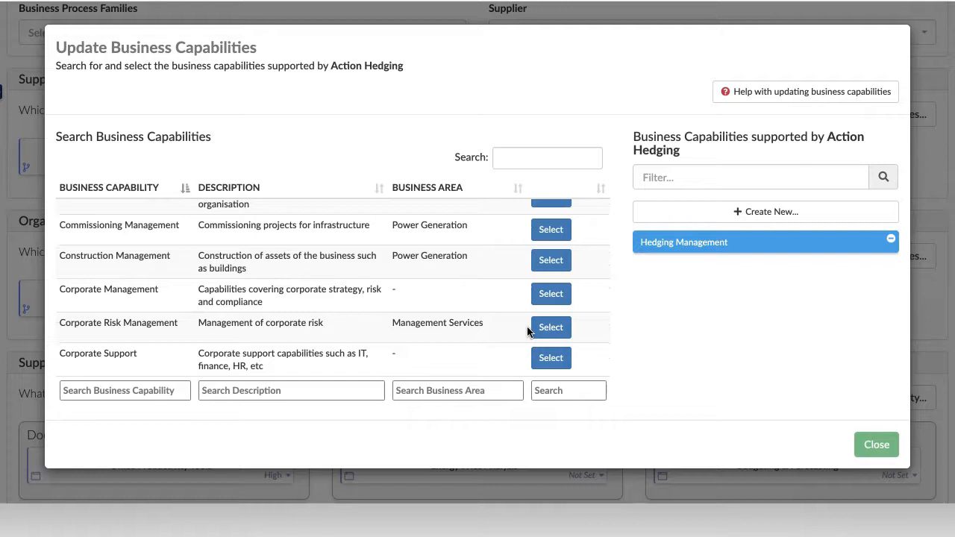
pyautogui.click(550, 327)
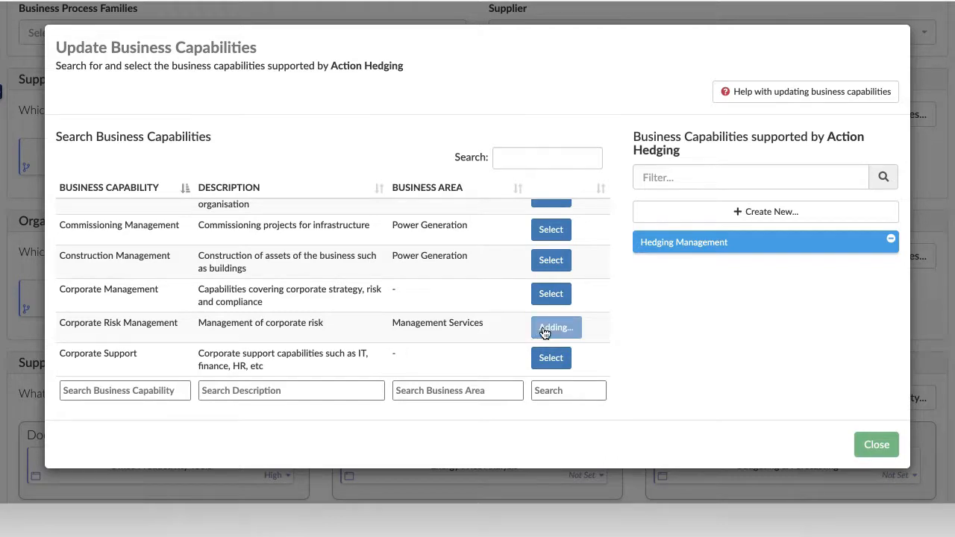
pyautogui.click(551, 328)
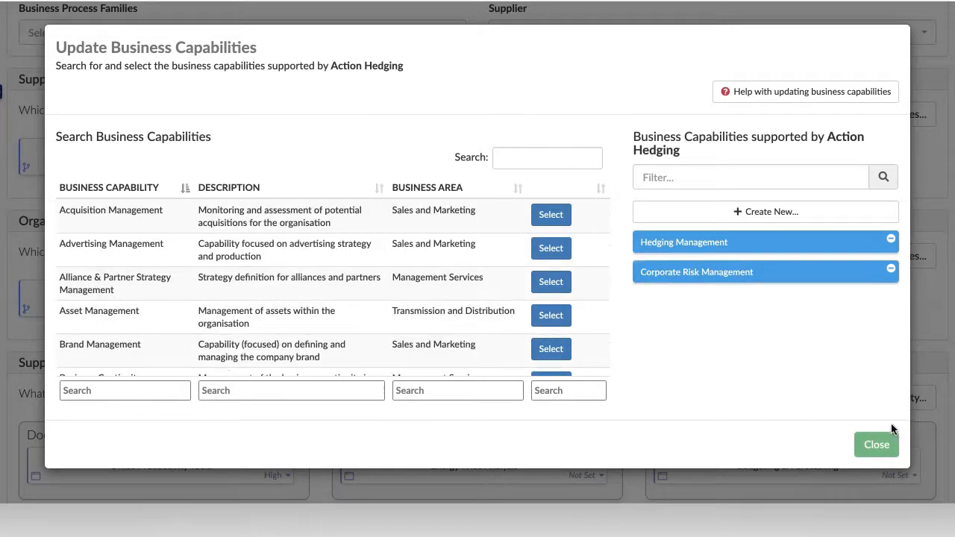
pyautogui.click(876, 445)
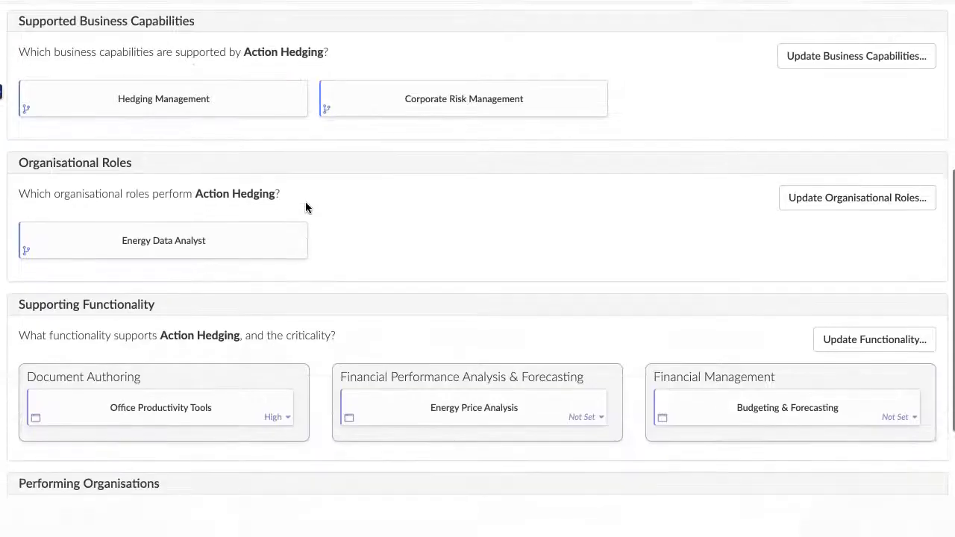
# Start updating the organisational roles that perform Action Hedging.
pyautogui.scroll(-3)
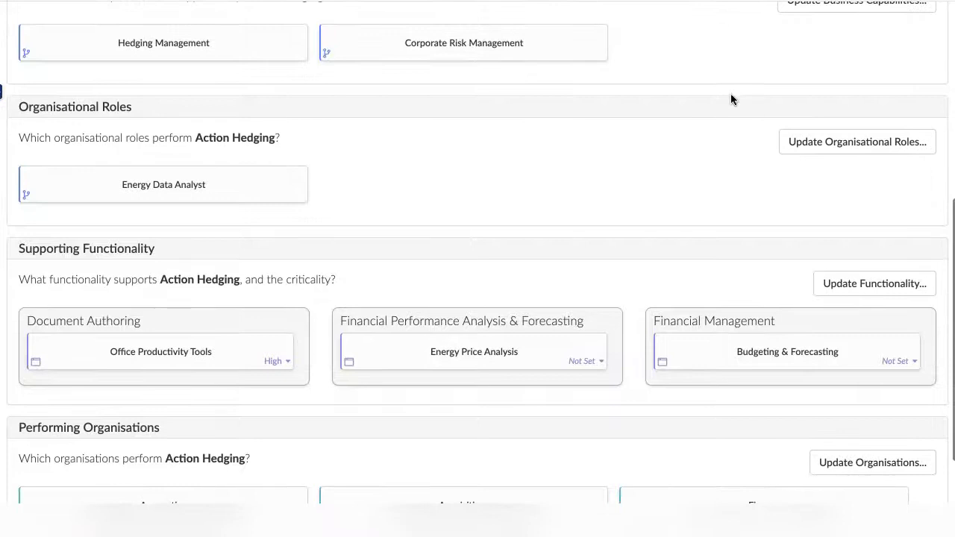
pyautogui.click(856, 141)
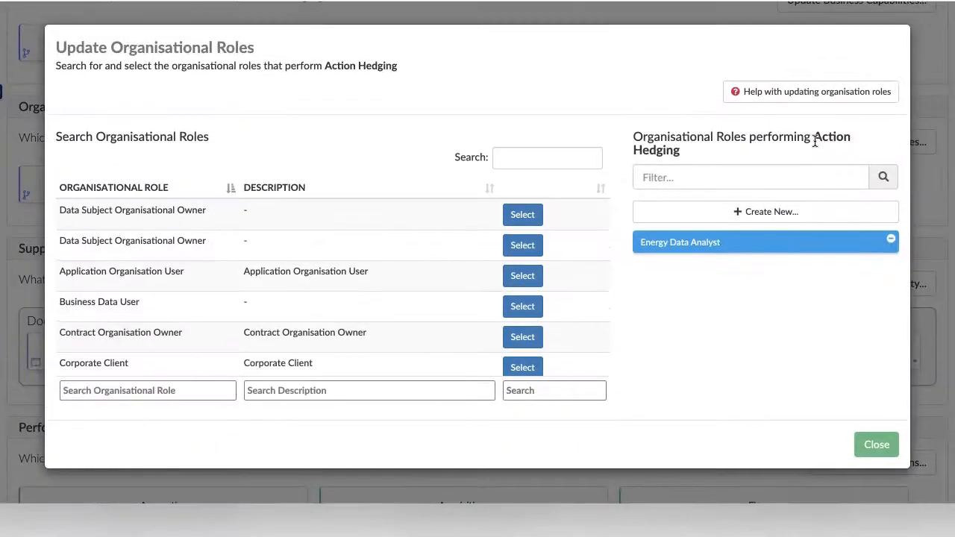
# Add Regulatory Compliance Team as a performing role of Action Hedging and close the chooser.
pyautogui.scroll(-3)
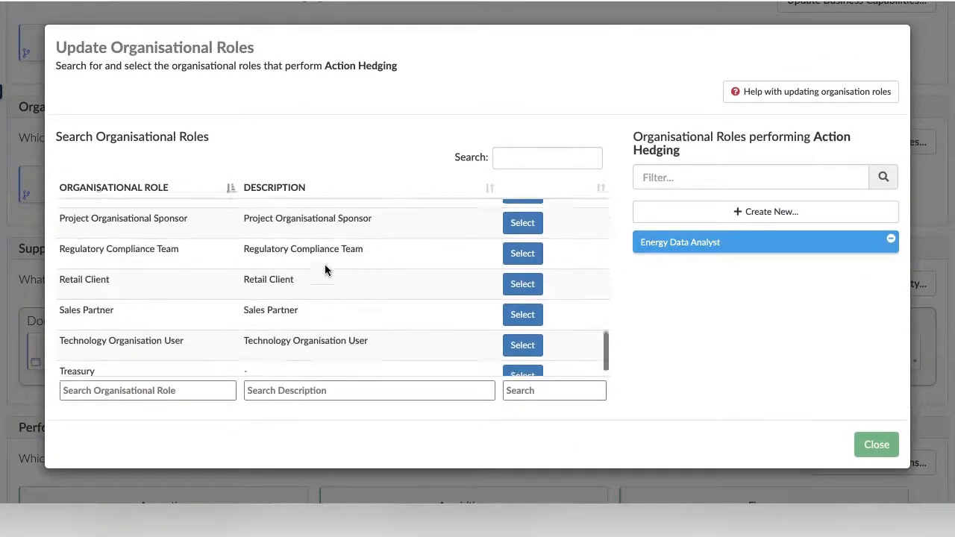
pyautogui.click(522, 253)
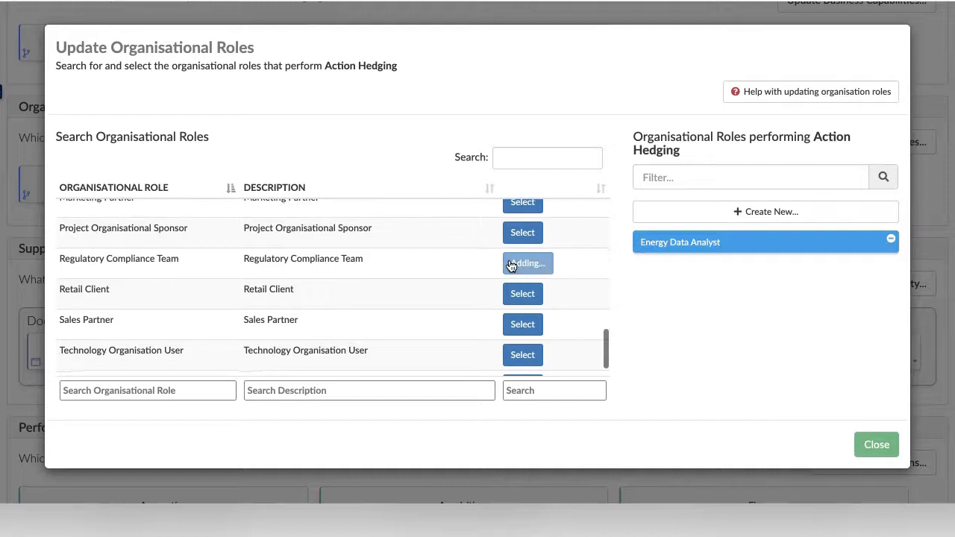
pyautogui.click(522, 263)
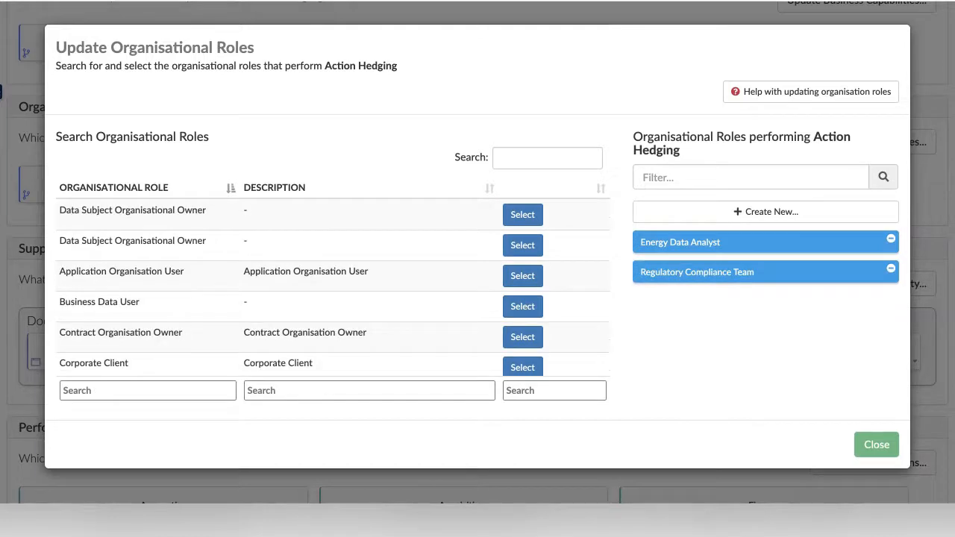
pyautogui.click(876, 444)
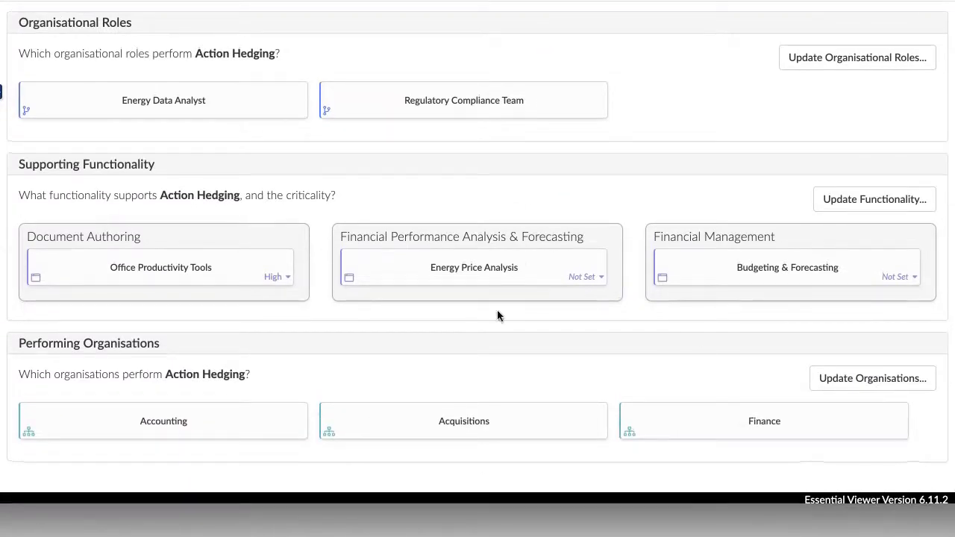
pyautogui.moveTo(874, 200)
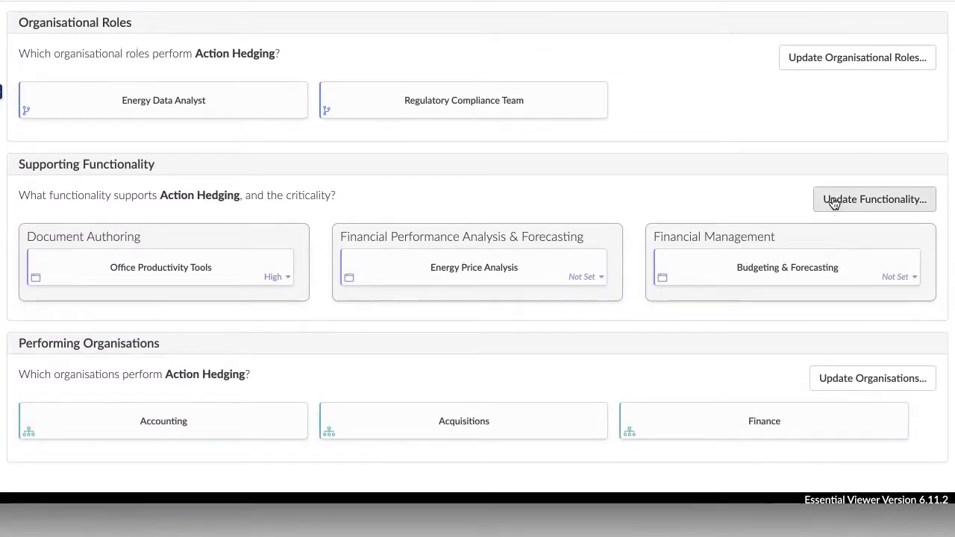
pyautogui.click(874, 199)
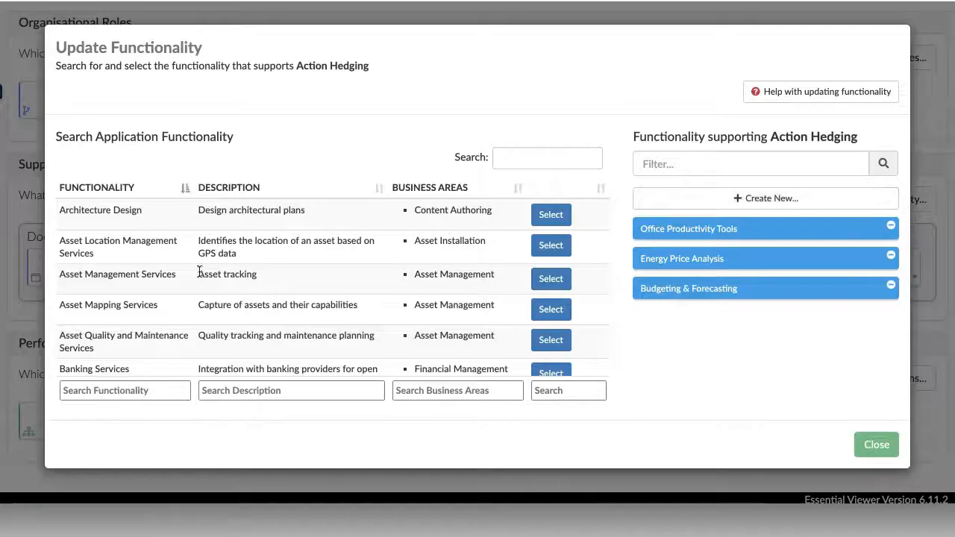
pyautogui.scroll(-3)
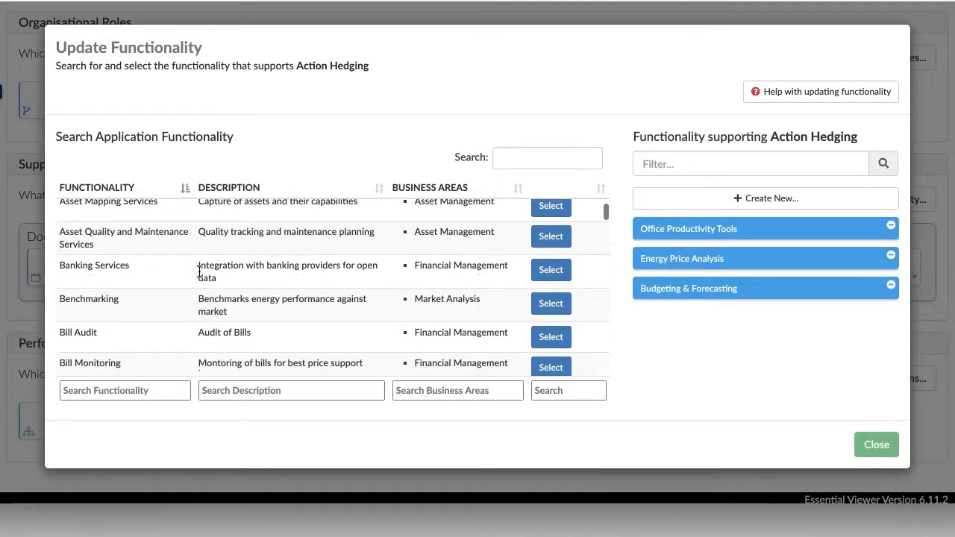
pyautogui.scroll(-3)
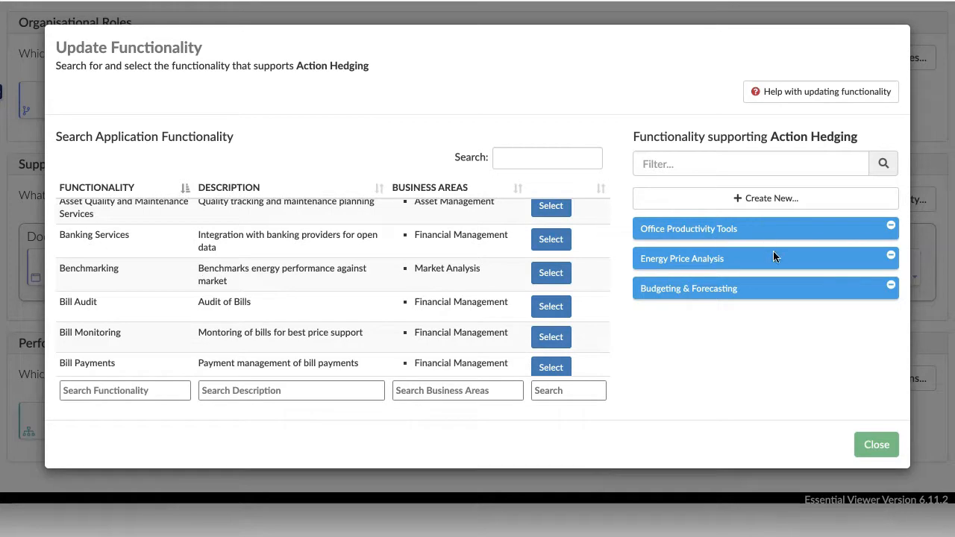
pyautogui.moveTo(865, 358)
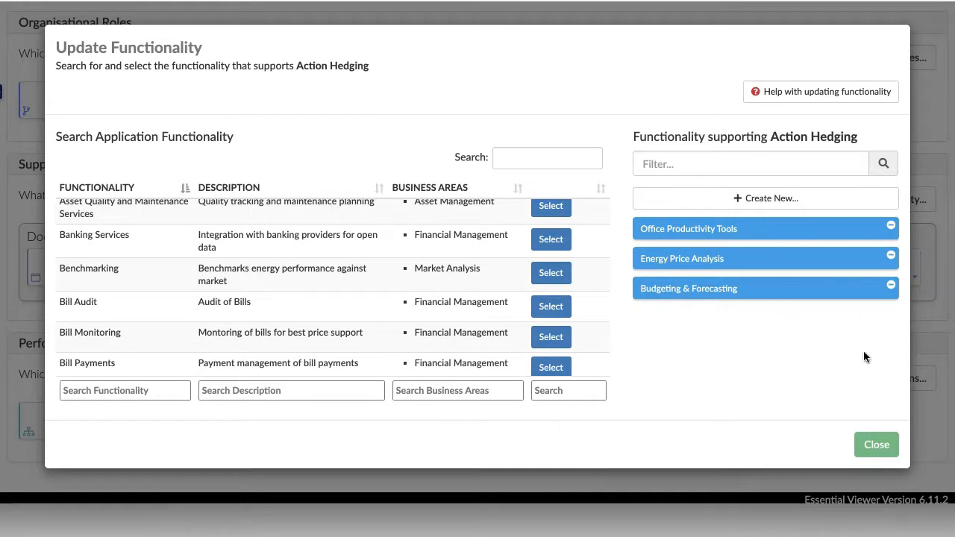
pyautogui.click(876, 444)
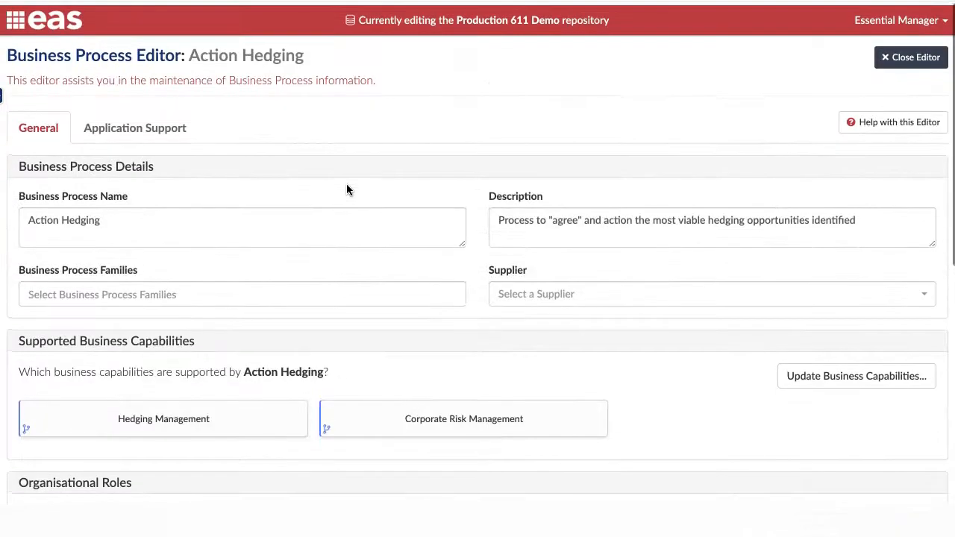
# Review EnergyCap's support for Acquisitions unchanged, then load the ADEXCell Energy Manager editor.
pyautogui.click(134, 129)
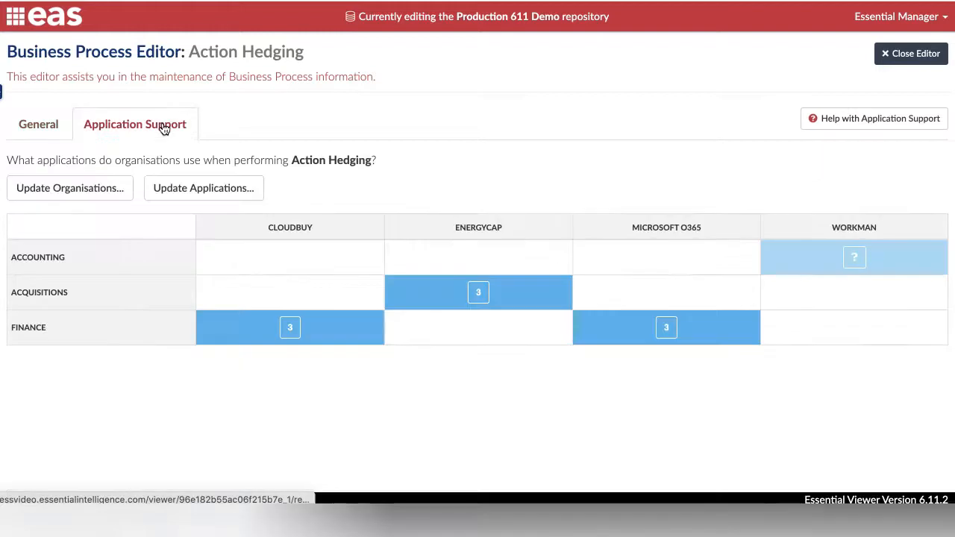
pyautogui.moveTo(612, 193)
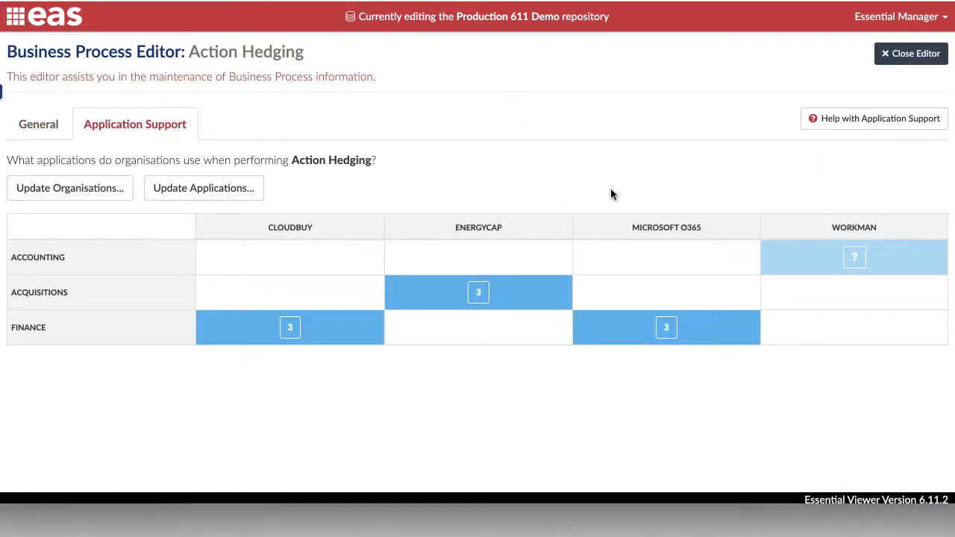
pyautogui.moveTo(325, 184)
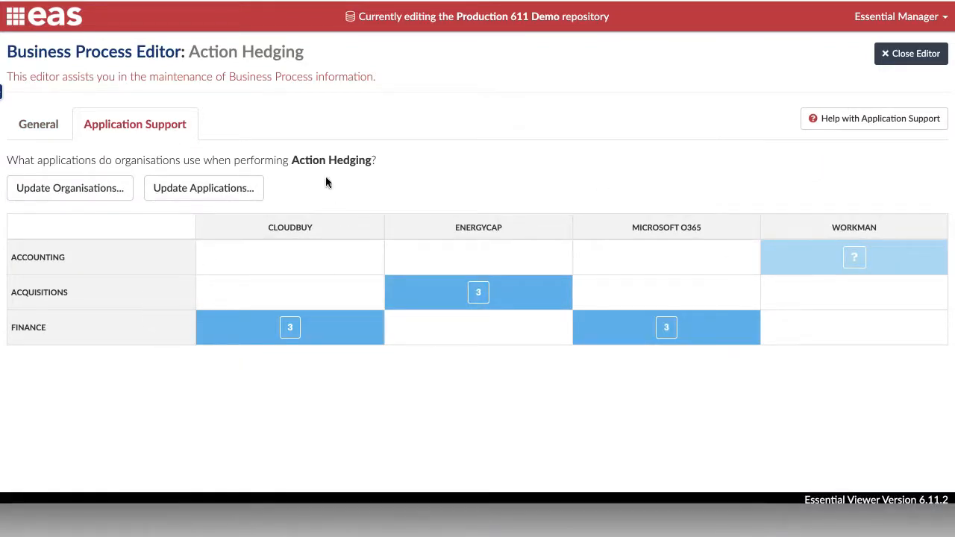
pyautogui.moveTo(552, 269)
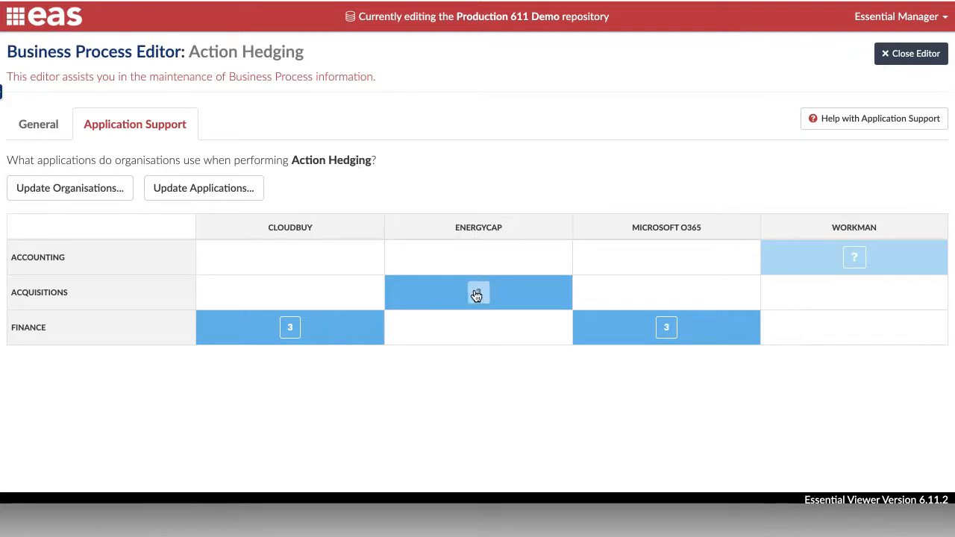
pyautogui.click(477, 291)
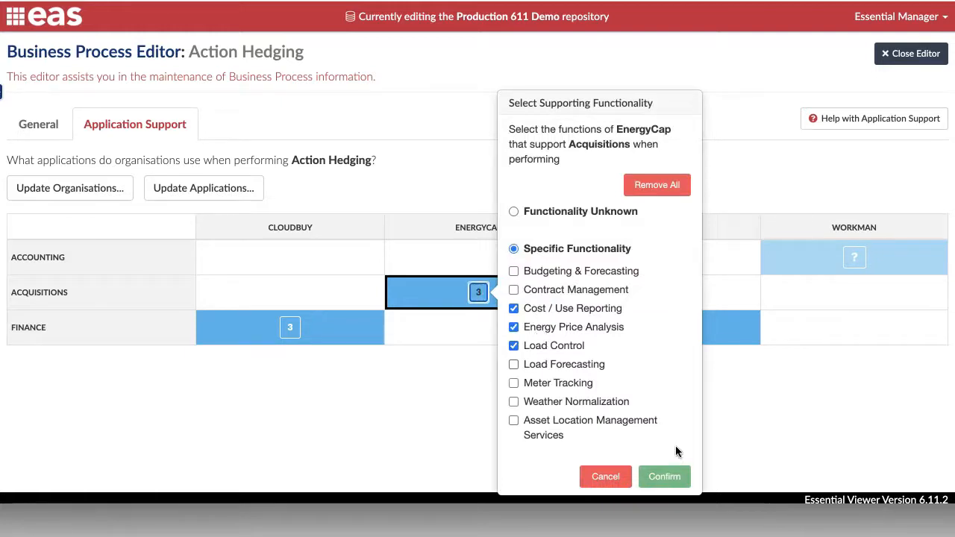
pyautogui.click(662, 476)
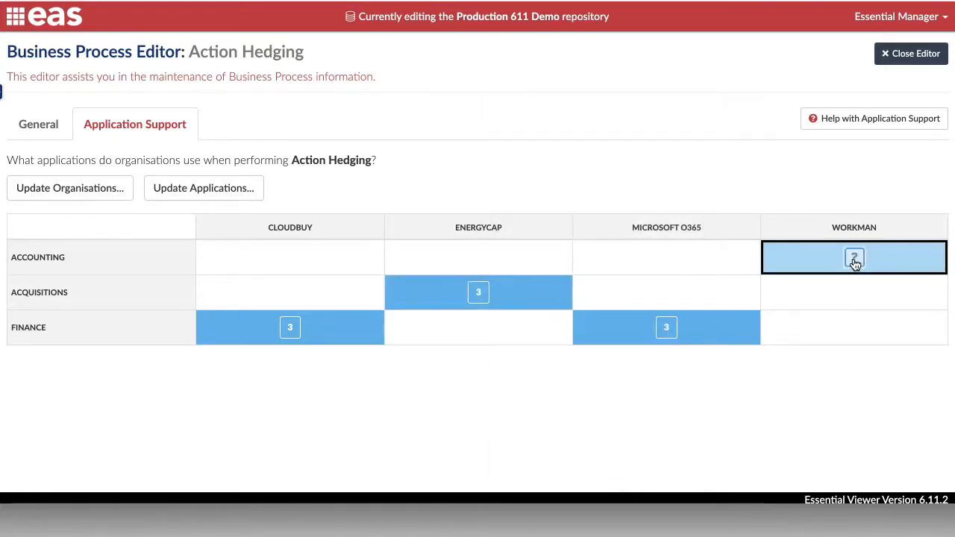
pyautogui.click(854, 256)
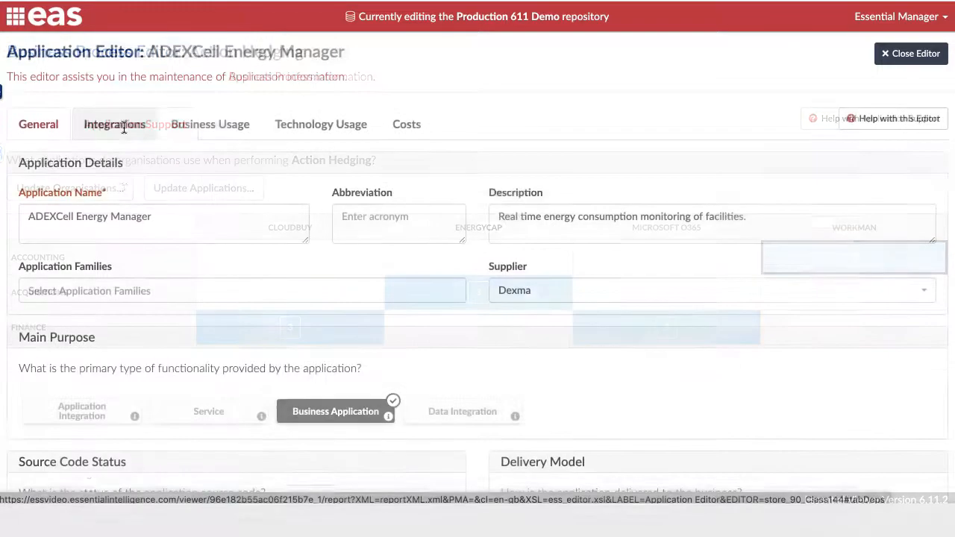
pyautogui.scroll(-3)
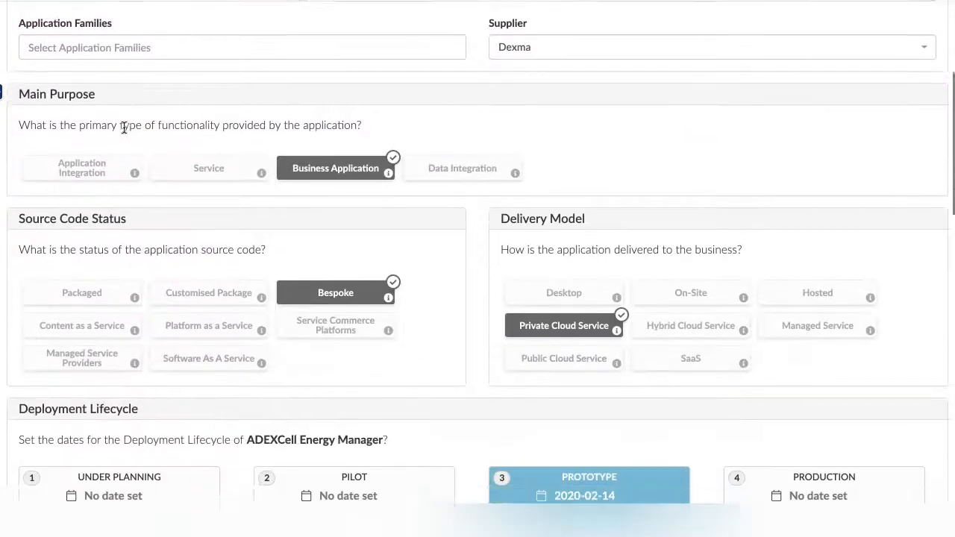
pyautogui.scroll(-3)
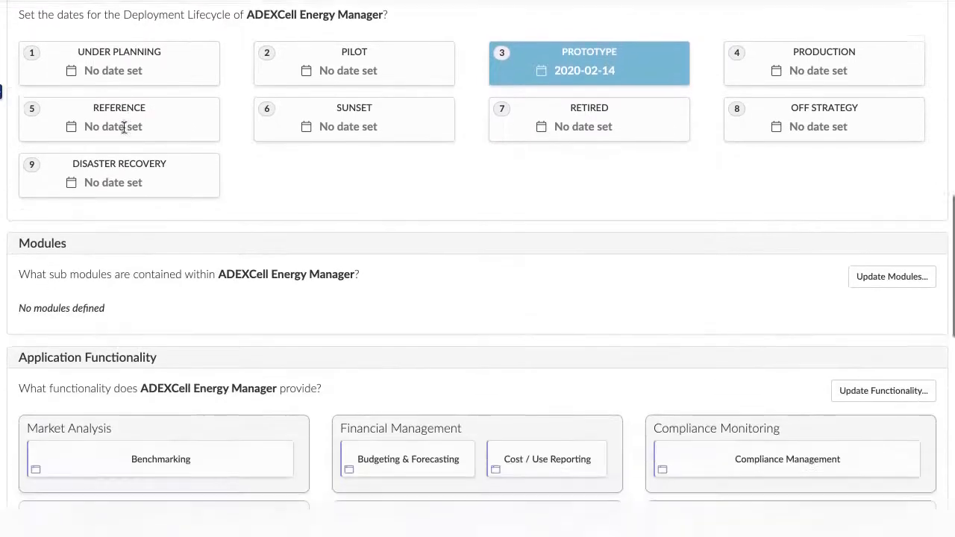
pyautogui.scroll(-3)
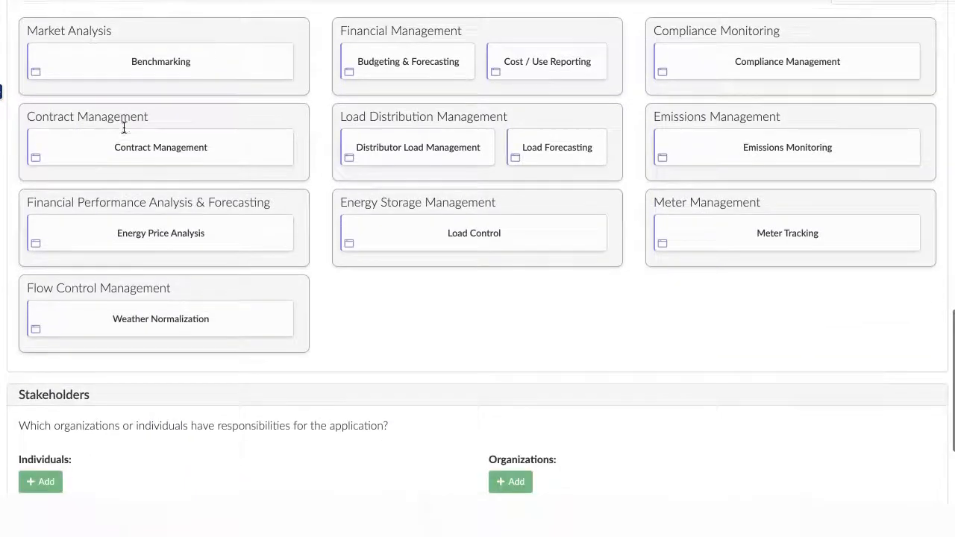
pyautogui.scroll(-3)
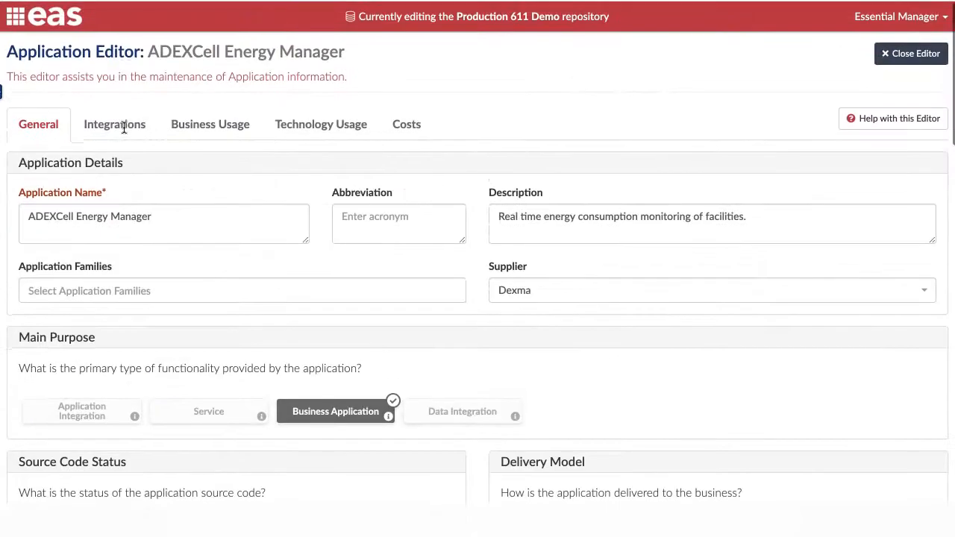
# Review ADEXCell Energy Manager's business usage grid, inspecting Engineering's use for Extend Storage.
pyautogui.click(209, 124)
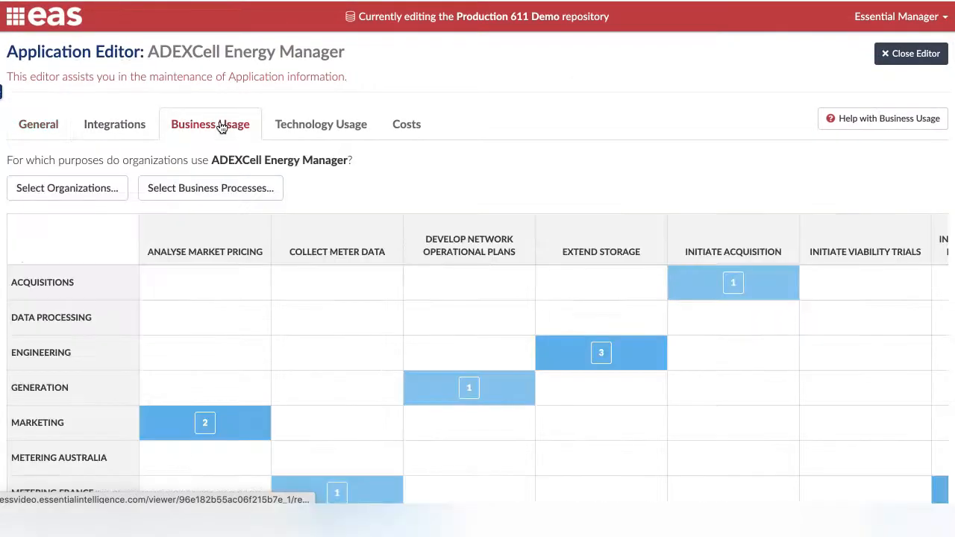
pyautogui.scroll(-3)
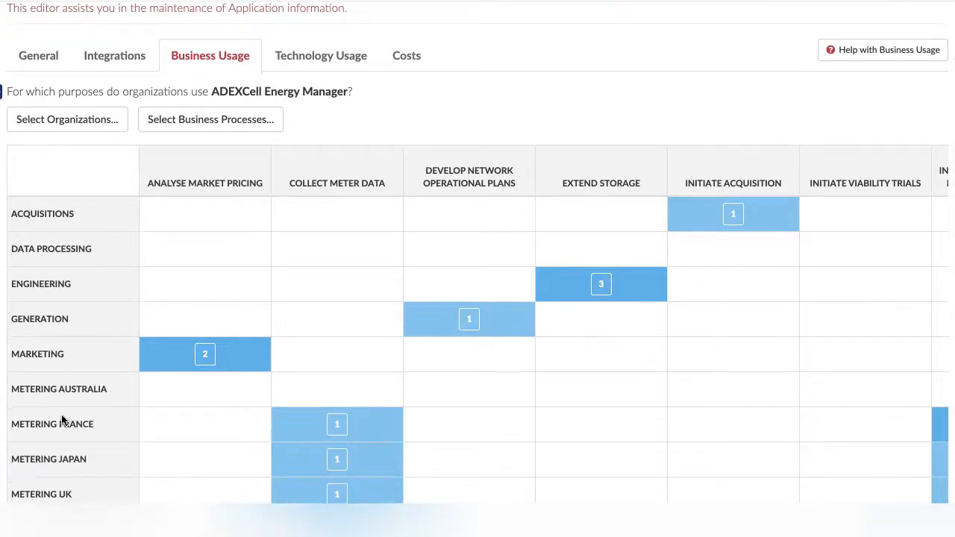
pyautogui.moveTo(606, 253)
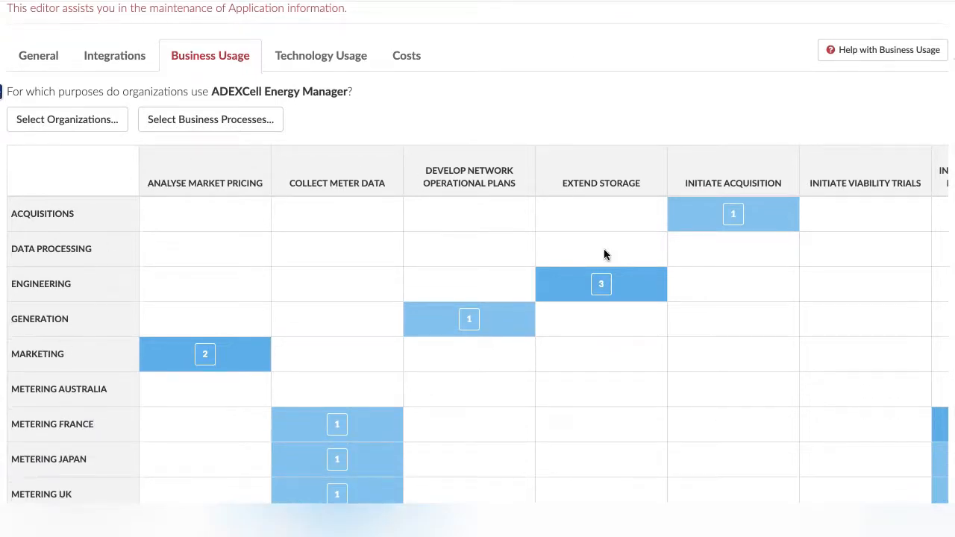
pyautogui.click(599, 283)
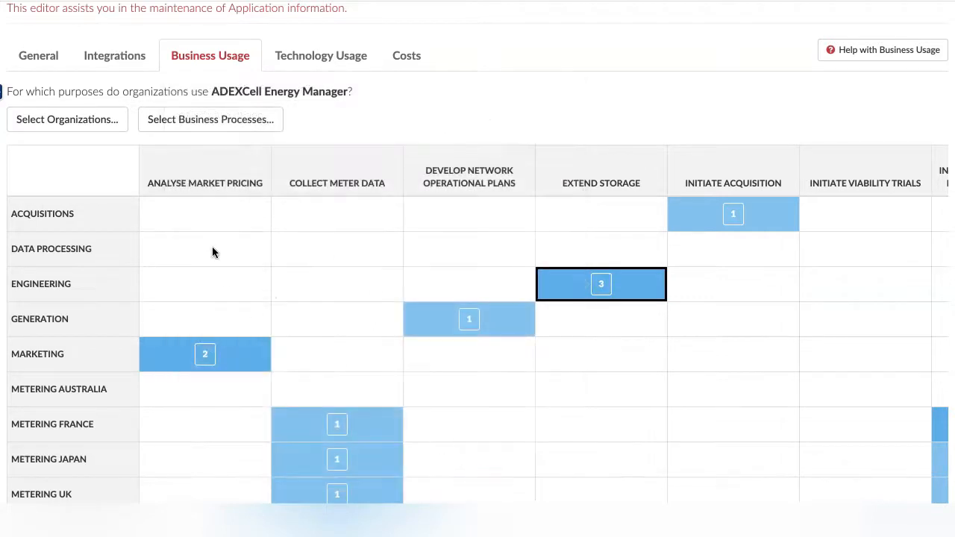
pyautogui.scroll(3)
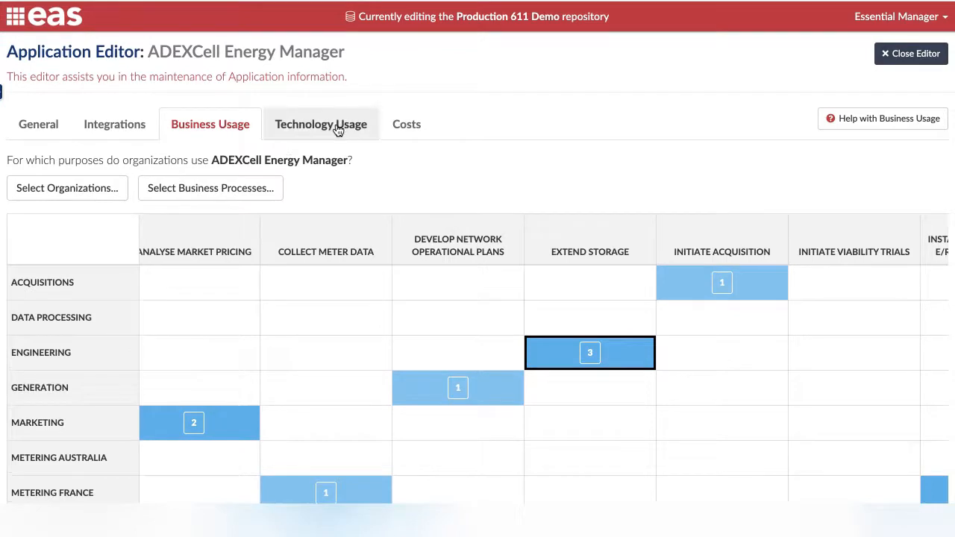
# Add a new Technology Product node to ADEXCell Energy Manager's DR environment in Technology Usage.
pyautogui.click(321, 124)
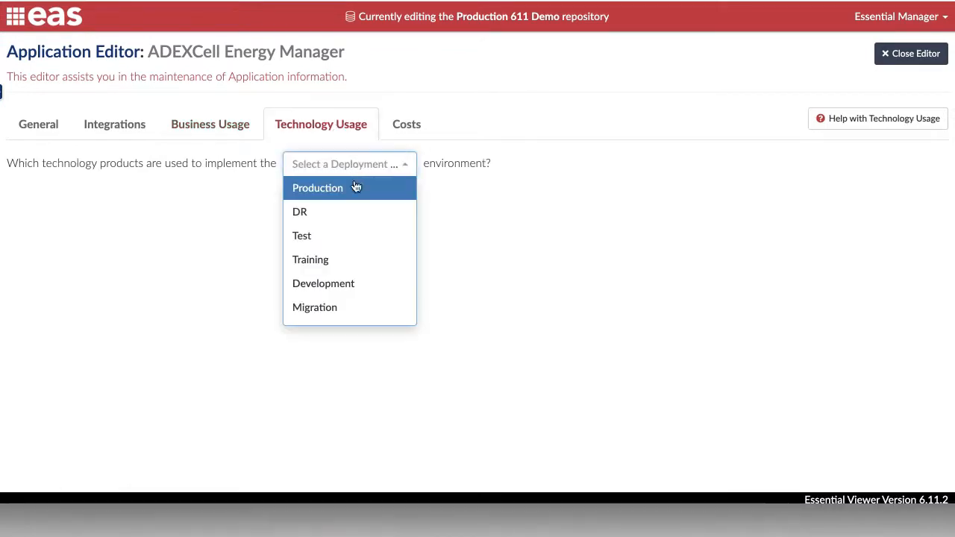
pyautogui.click(316, 188)
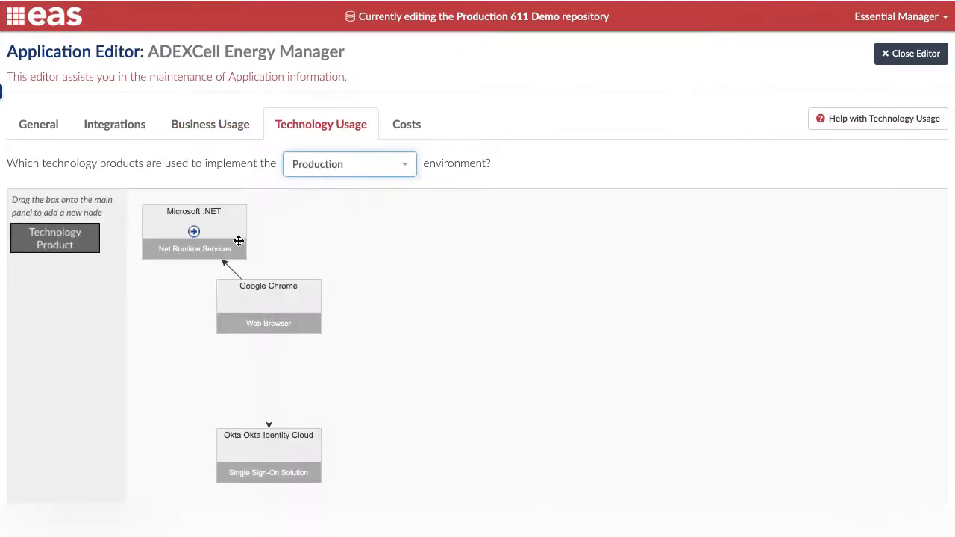
pyautogui.moveTo(340, 172)
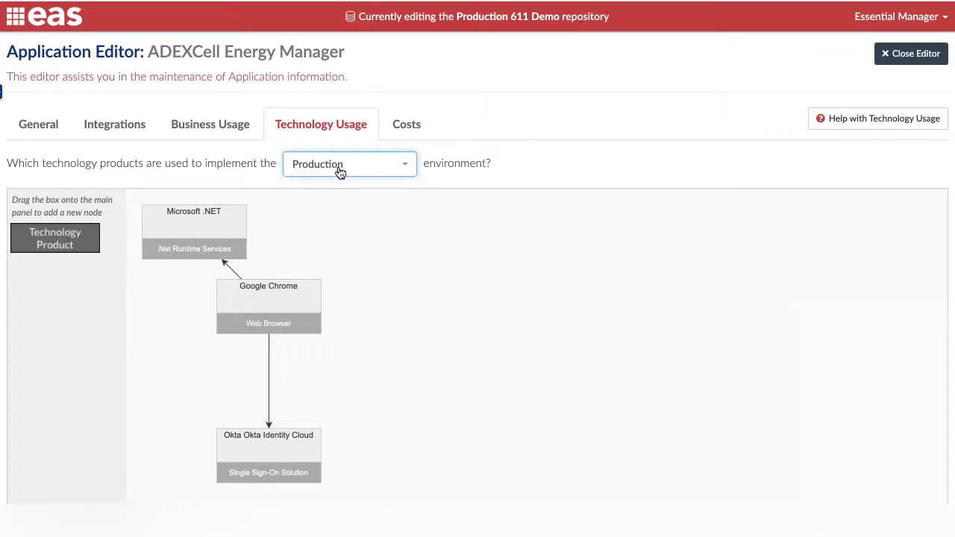
pyautogui.click(349, 163)
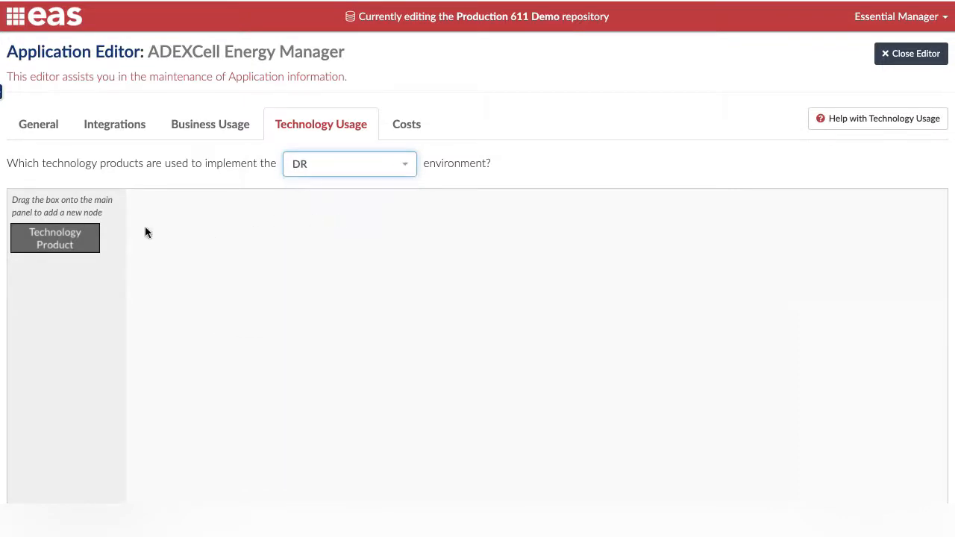
pyautogui.moveTo(54, 238); pyautogui.dragTo(367, 274)
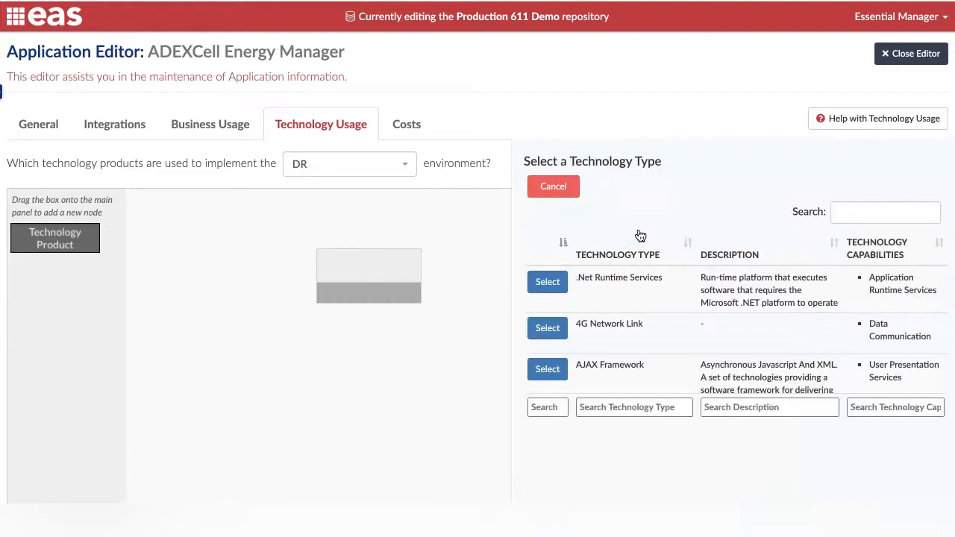
# Assign Microsoft .NET as the node's .Net Runtime Services technology product.
pyautogui.click(546, 280)
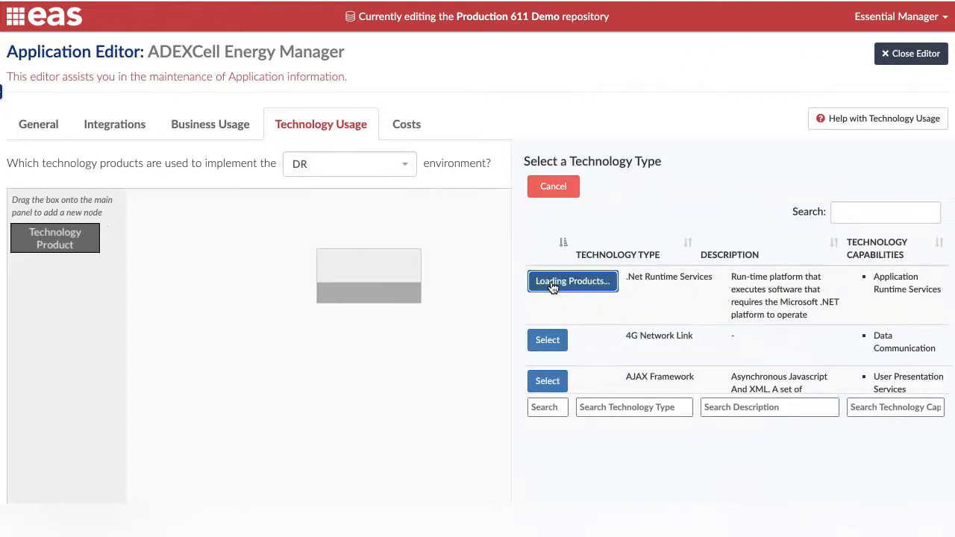
pyautogui.click(573, 281)
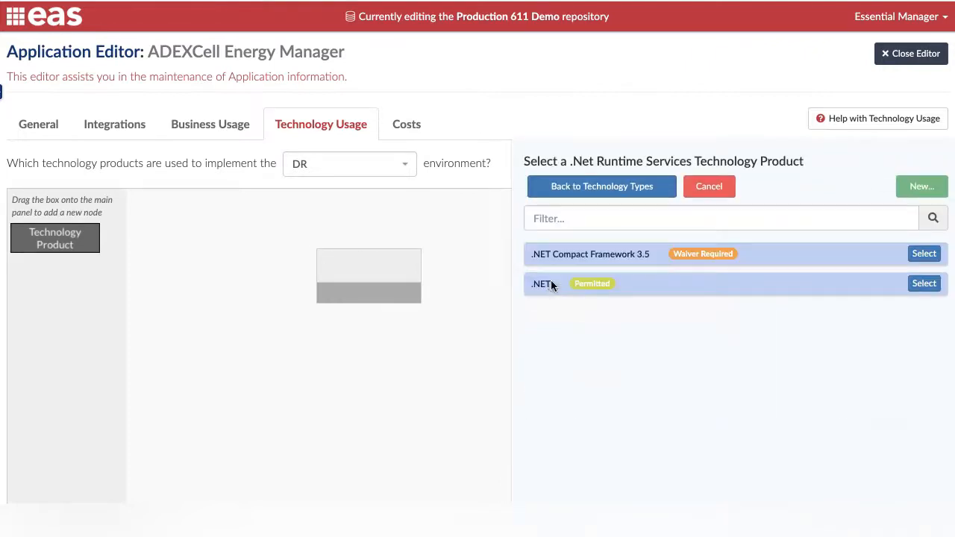
pyautogui.click(925, 283)
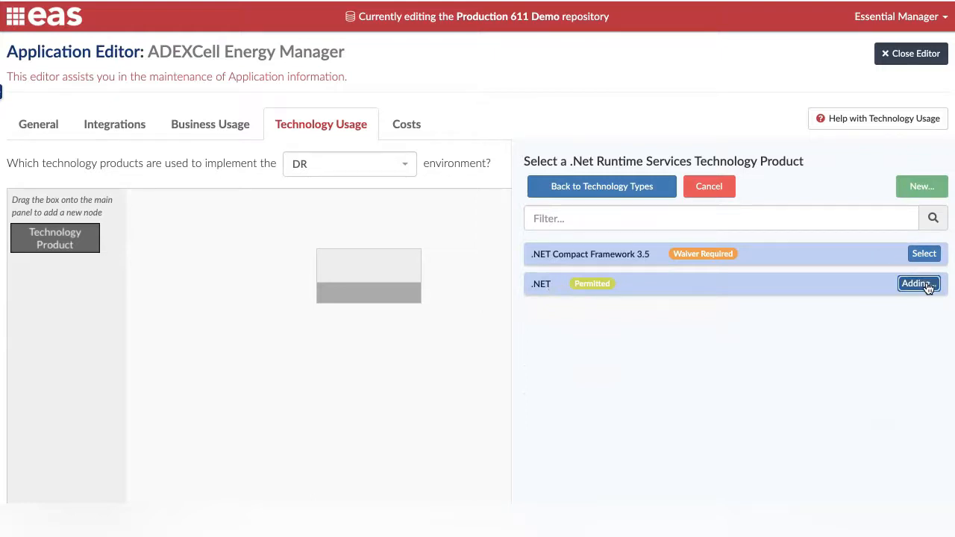
pyautogui.click(919, 283)
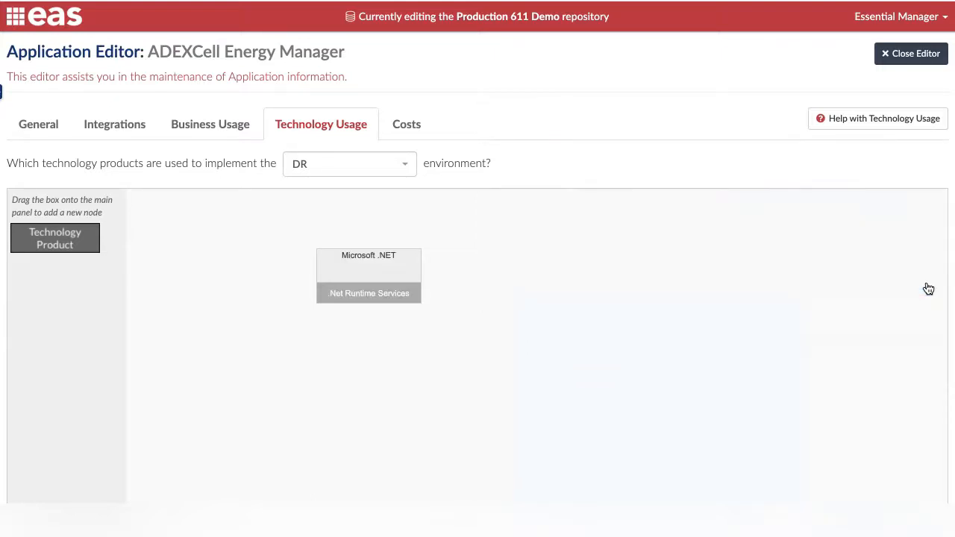
# Review ADEXCell Energy Manager's Costs breakdown and select the $10,000 Server Cost row.
pyautogui.click(406, 123)
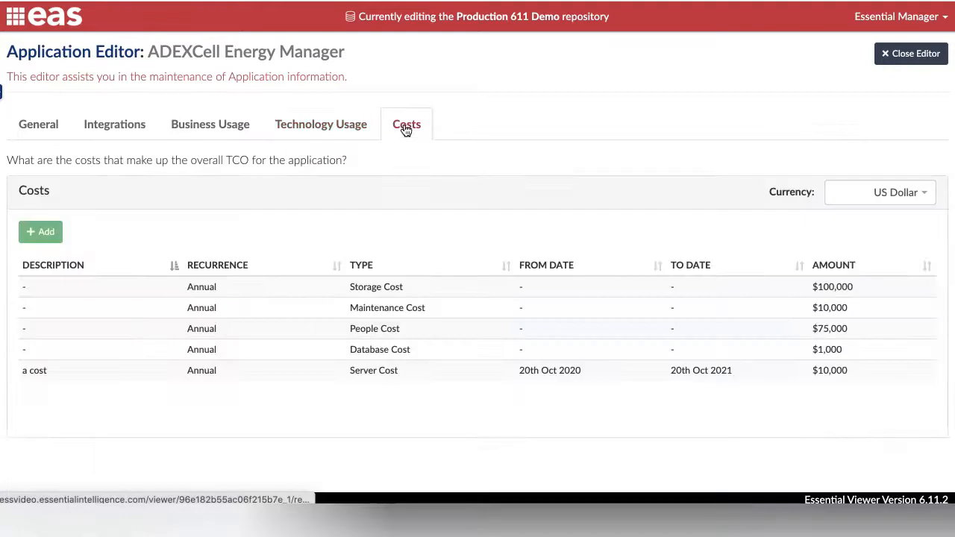
pyautogui.moveTo(429, 343)
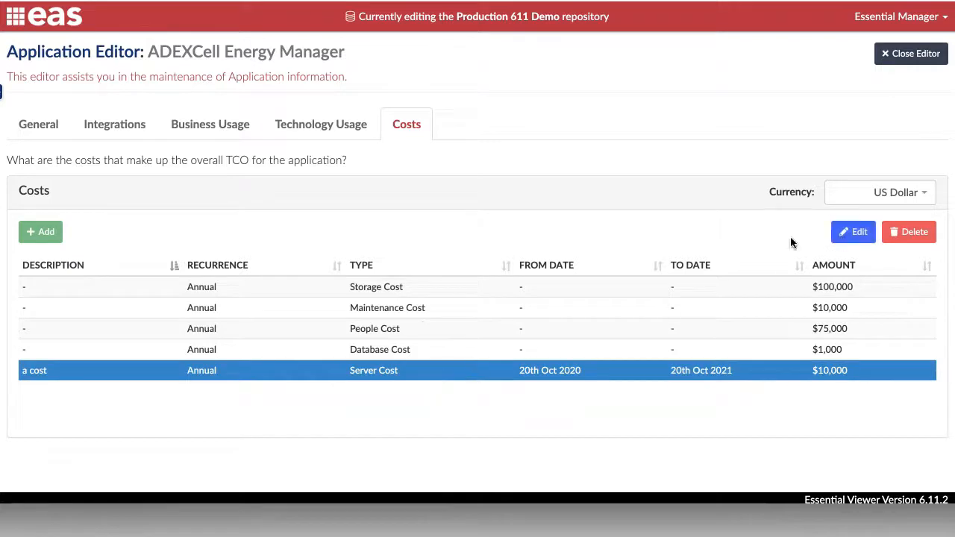
pyautogui.click(41, 231)
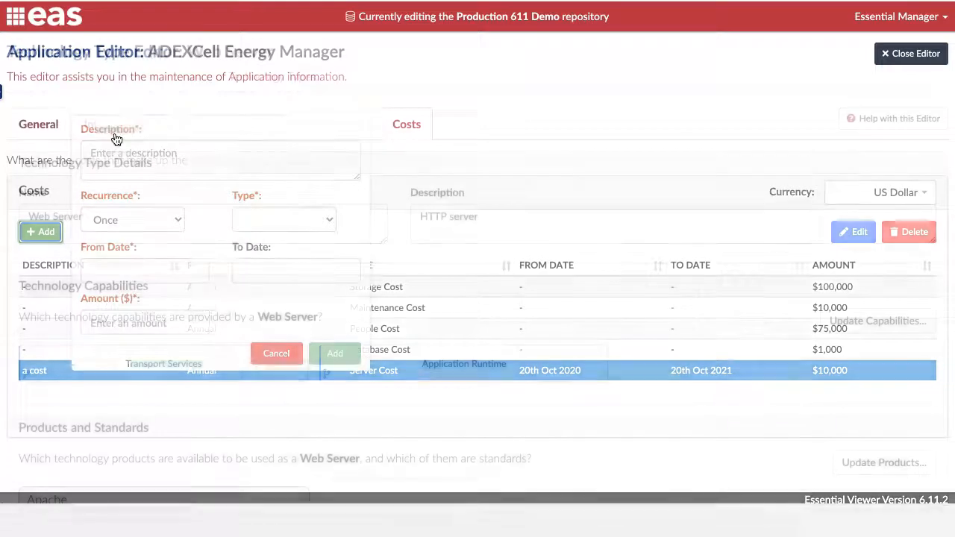
# Add Application Development to the Web Server technology type's provided capabilities.
pyautogui.click(276, 352)
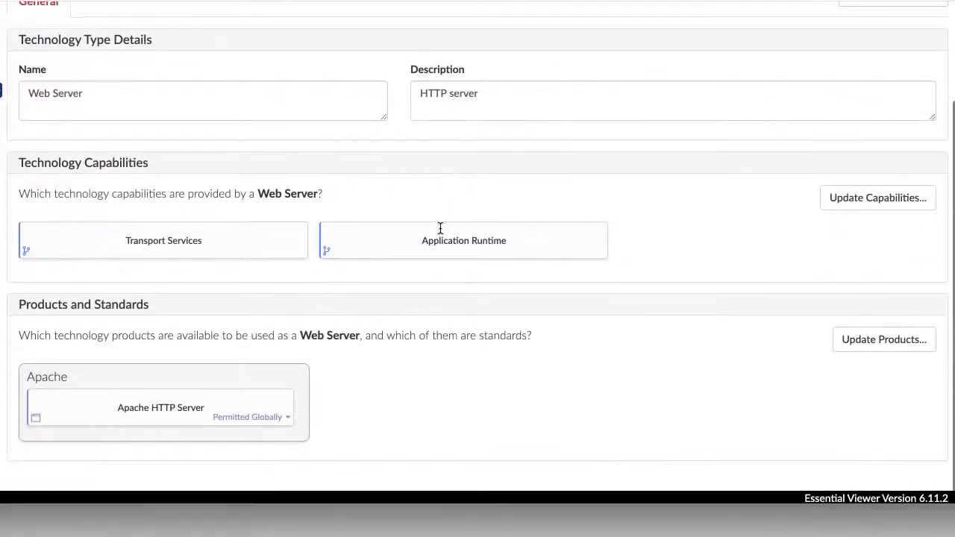
pyautogui.click(877, 197)
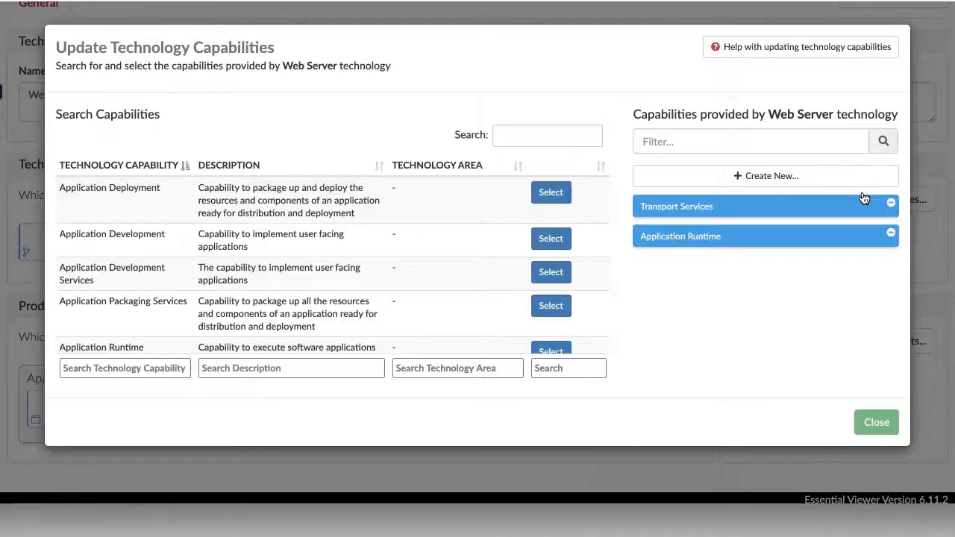
pyautogui.moveTo(609, 235)
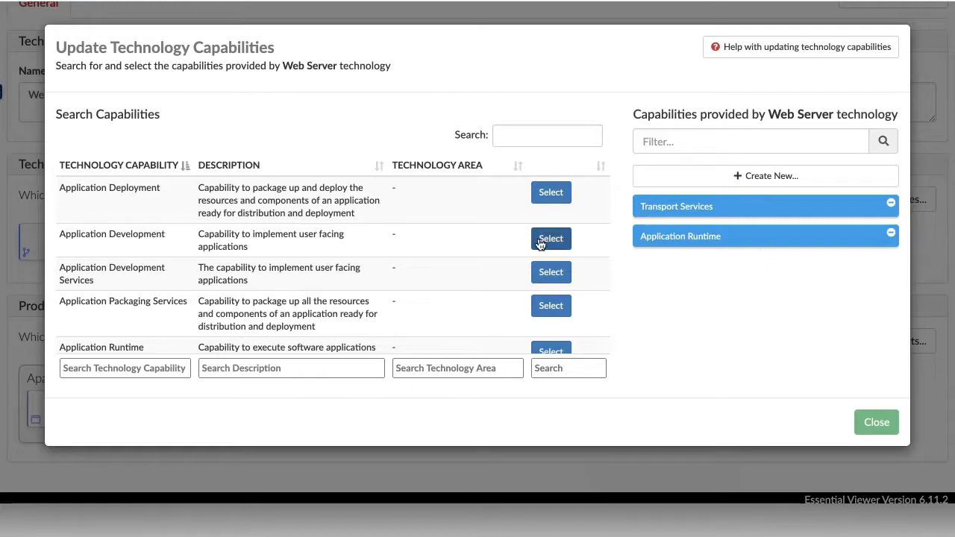
pyautogui.click(551, 239)
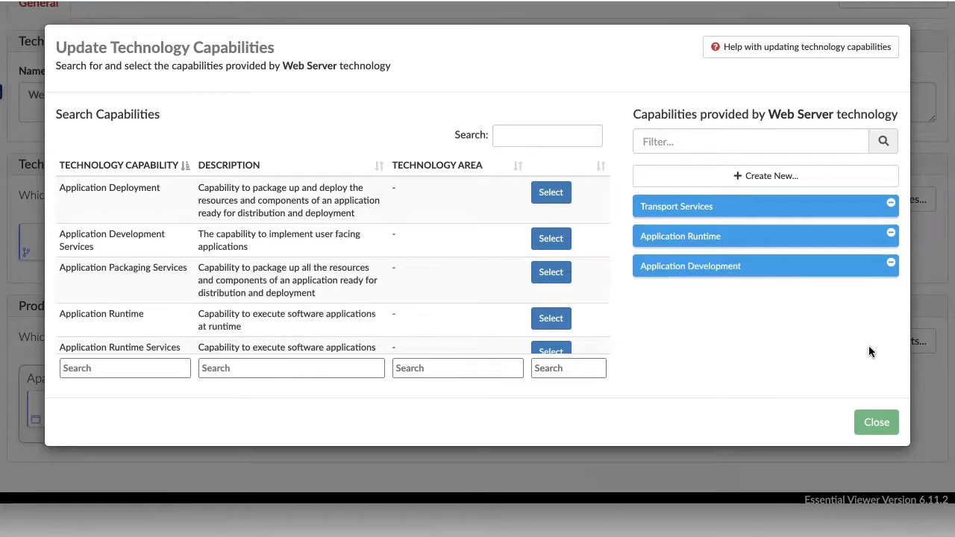
pyautogui.click(876, 422)
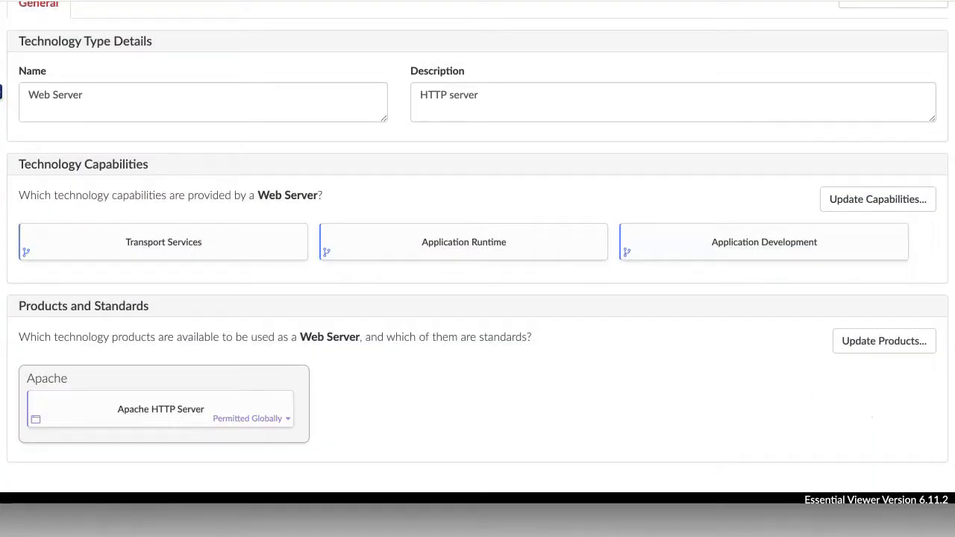
pyautogui.moveTo(260, 432)
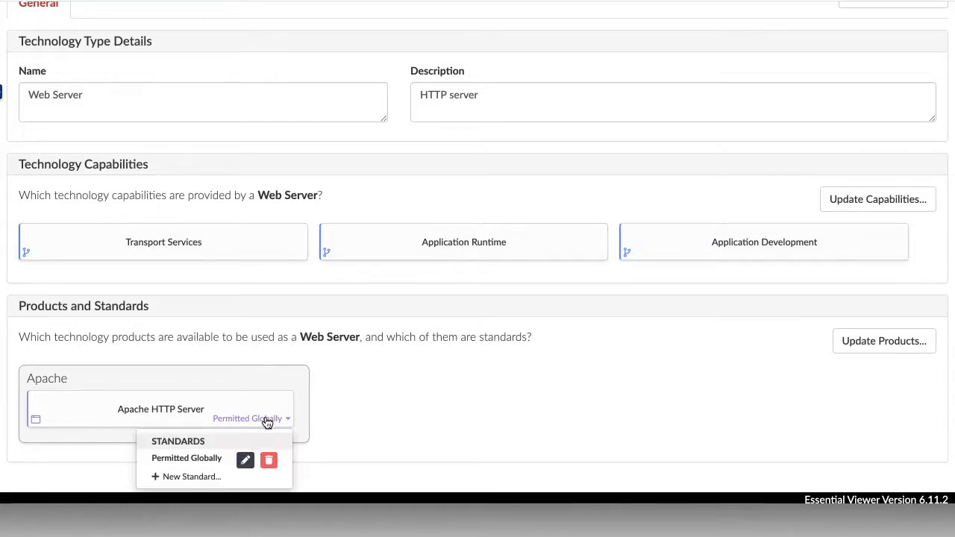
# Change Apache HTTP Server's global Web Server standard from Permitted to Mandatory.
pyautogui.click(245, 460)
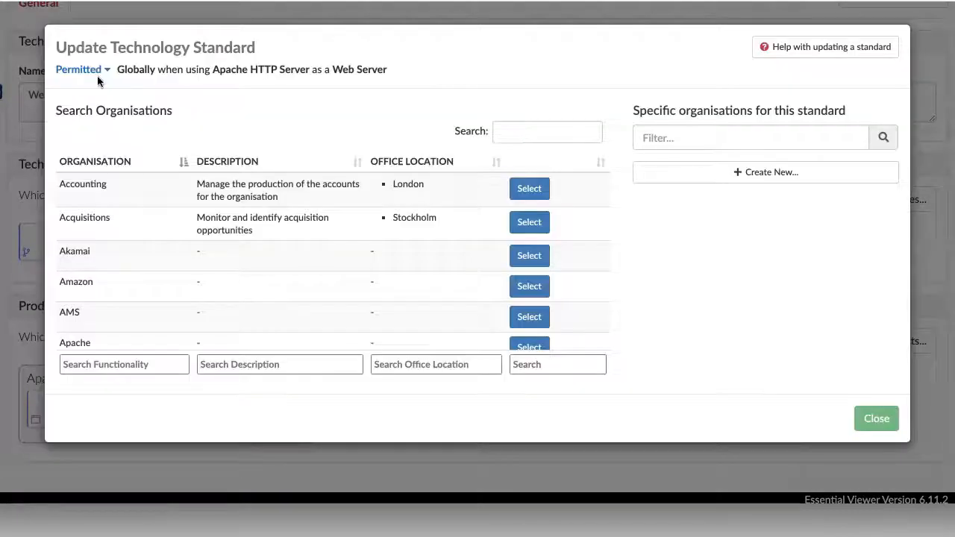
pyautogui.moveTo(110, 111)
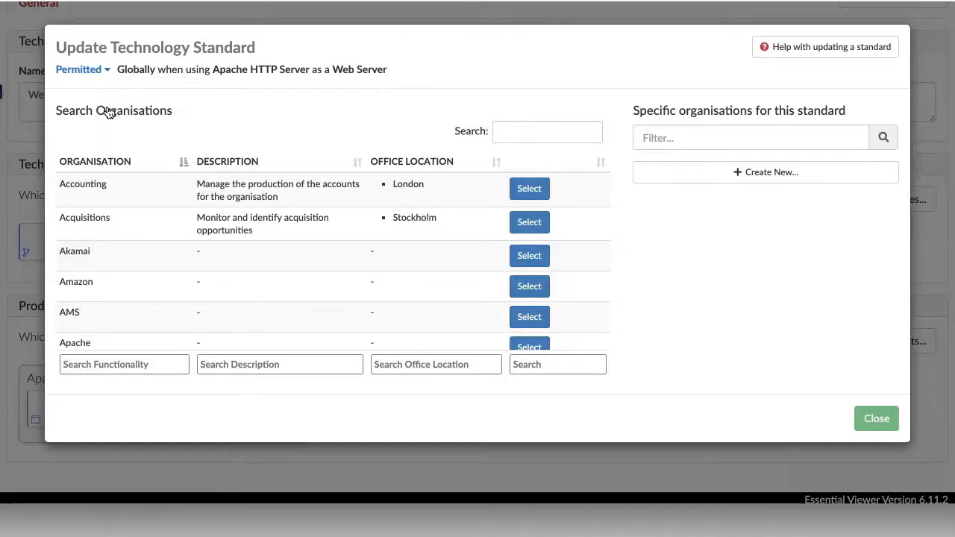
pyautogui.click(82, 71)
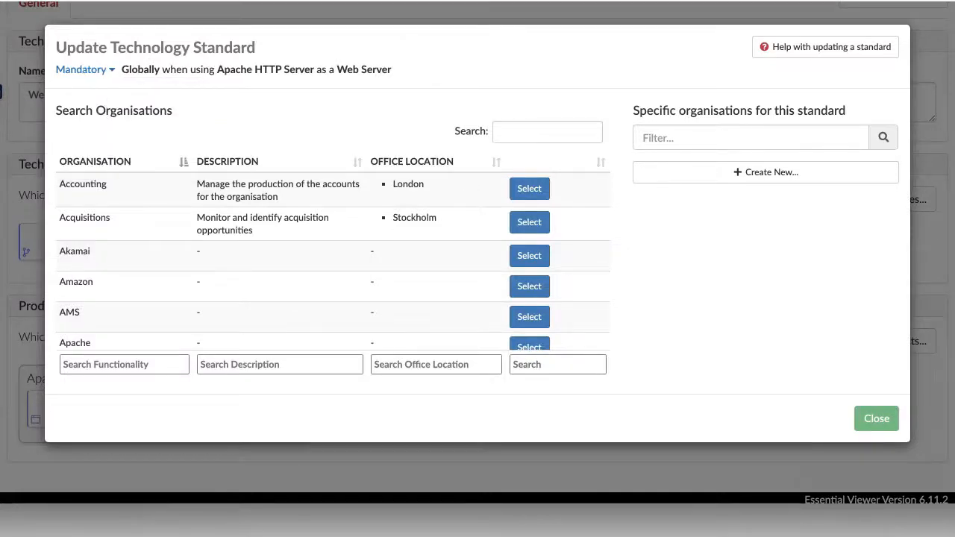
pyautogui.click(876, 417)
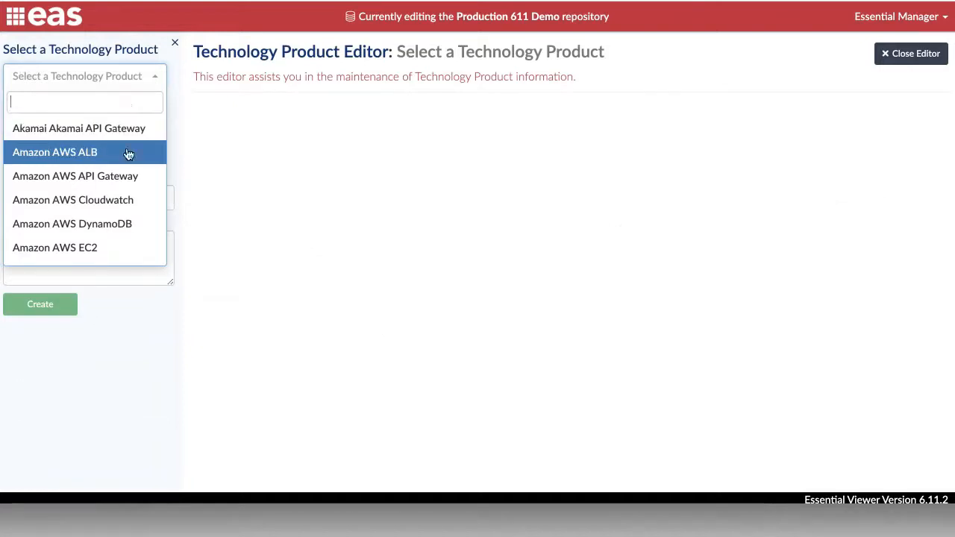
# Load Amazon AWS EC2 in the Technology Product Editor and review its family and IaaS feature.
pyautogui.click(54, 248)
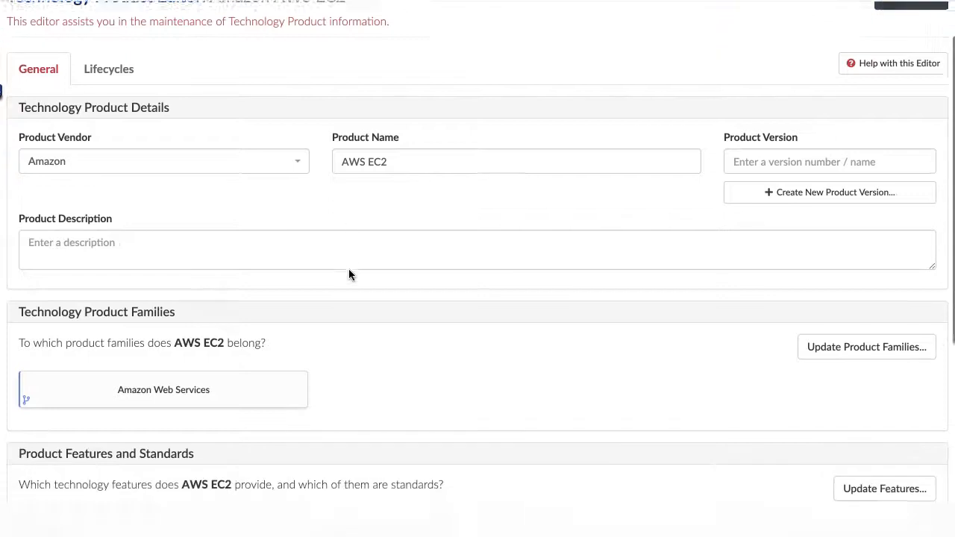
pyautogui.scroll(-3)
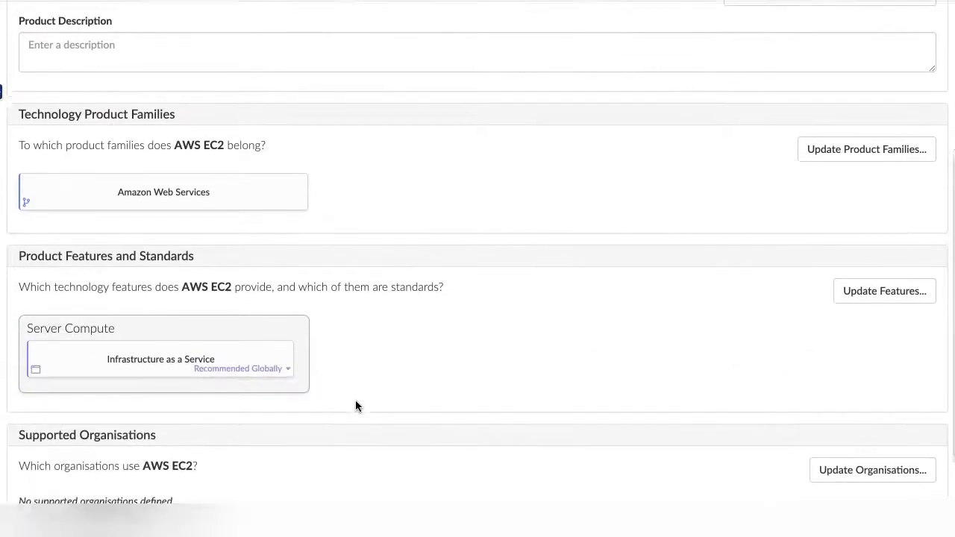
pyautogui.scroll(-3)
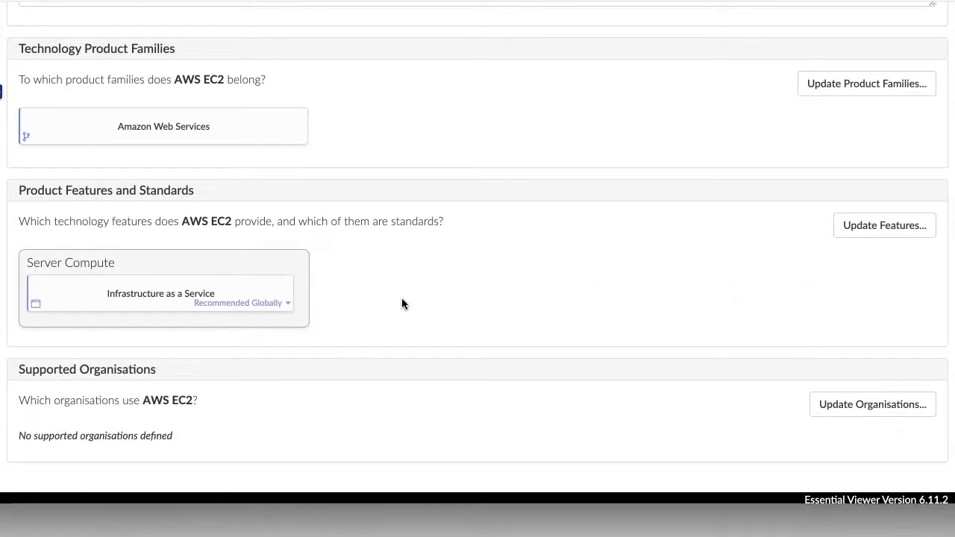